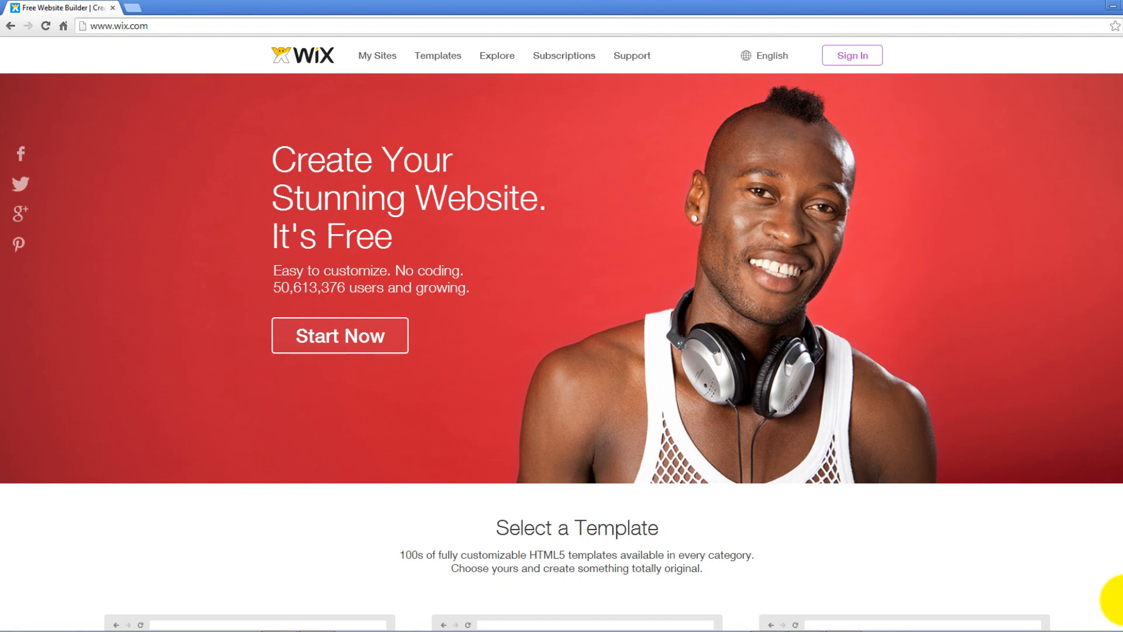
# - Scroll up and down through Wix's template categories on the home page
pyautogui.scroll(-3)
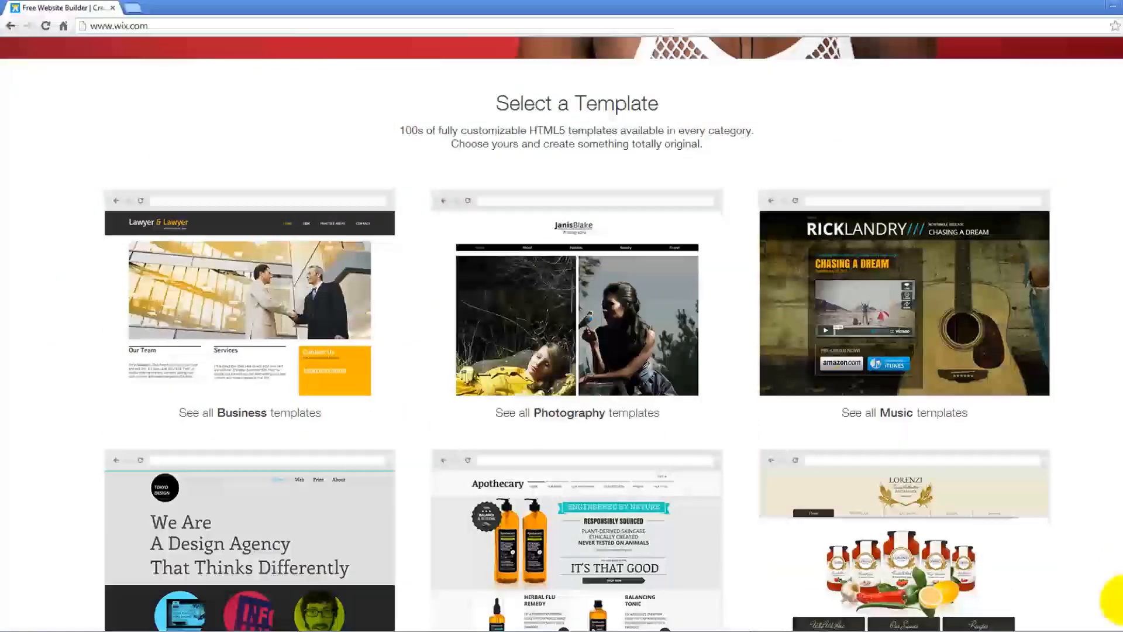
pyautogui.scroll(-3)
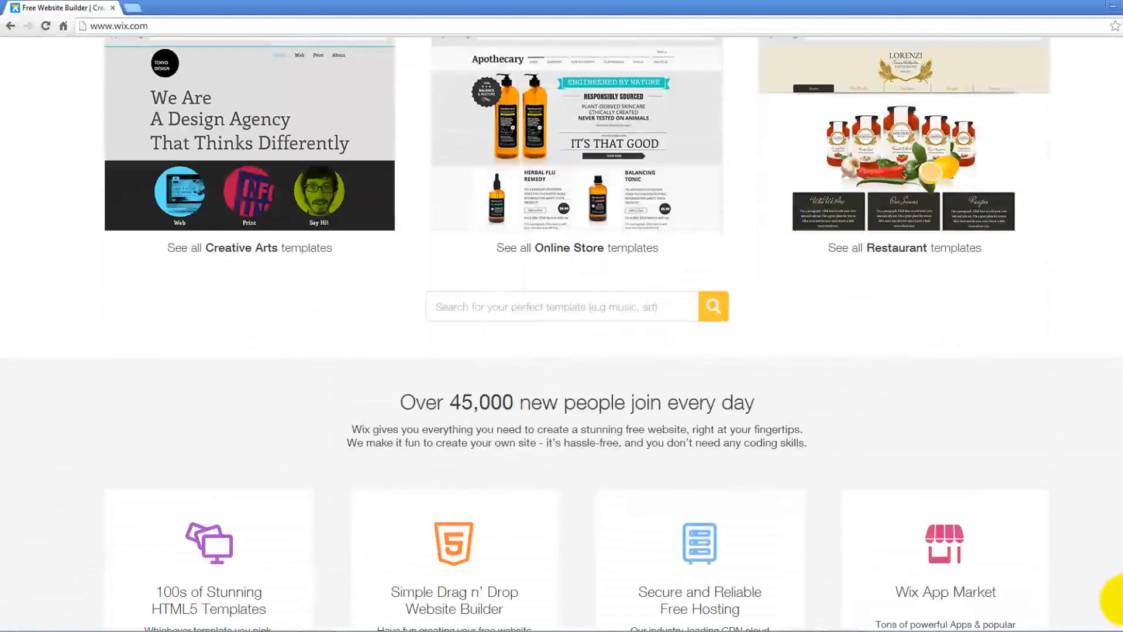
pyautogui.scroll(3)
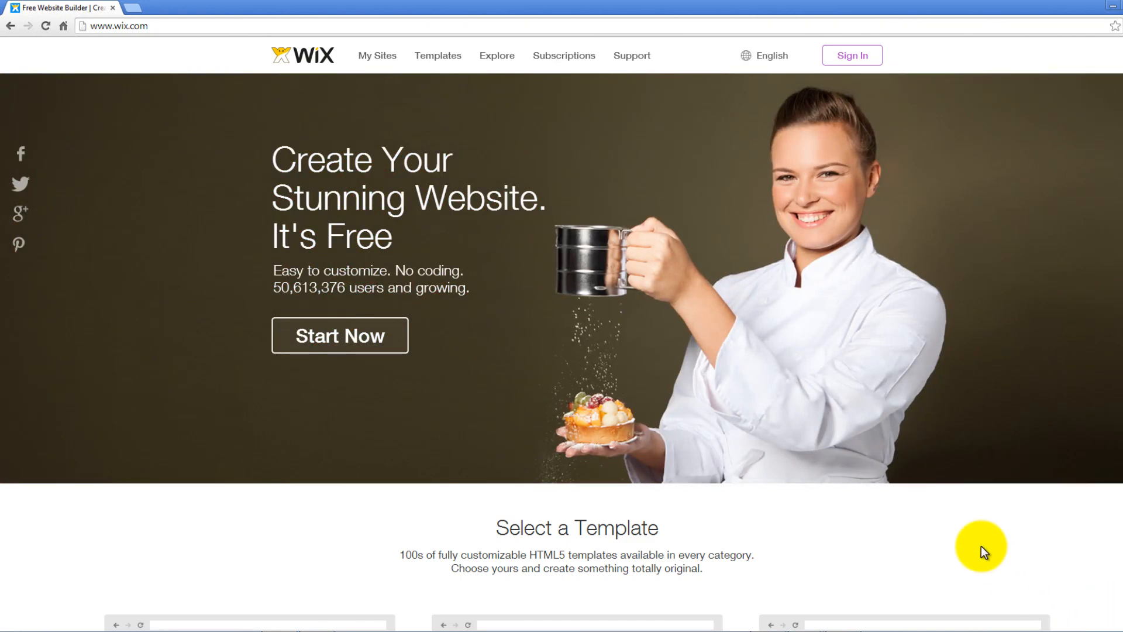
pyautogui.scroll(-3)
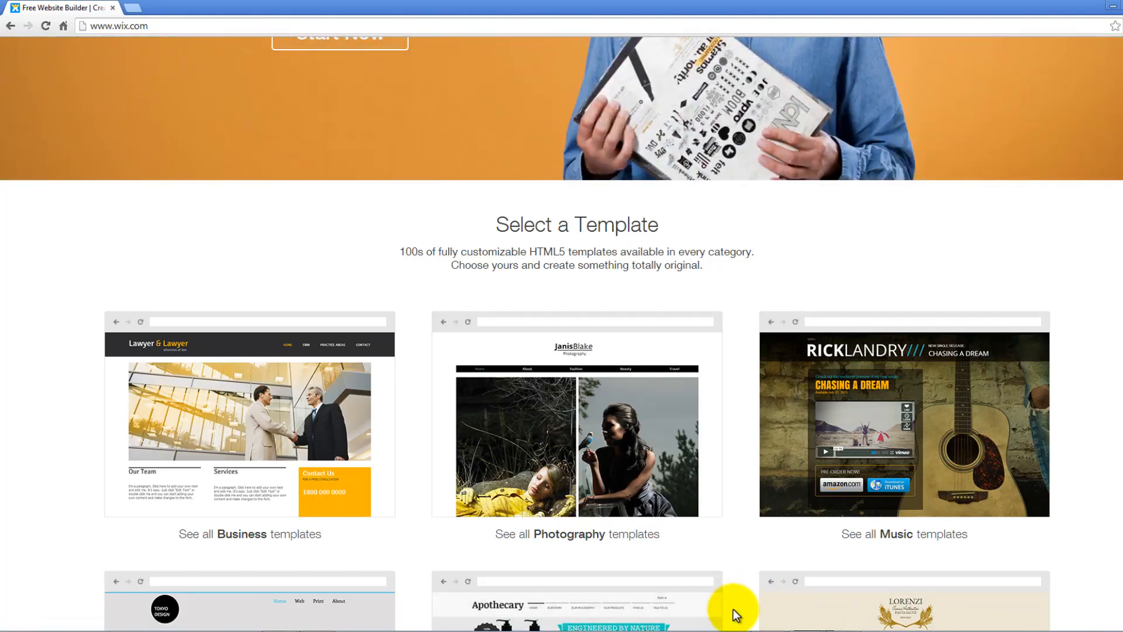
pyautogui.scroll(-3)
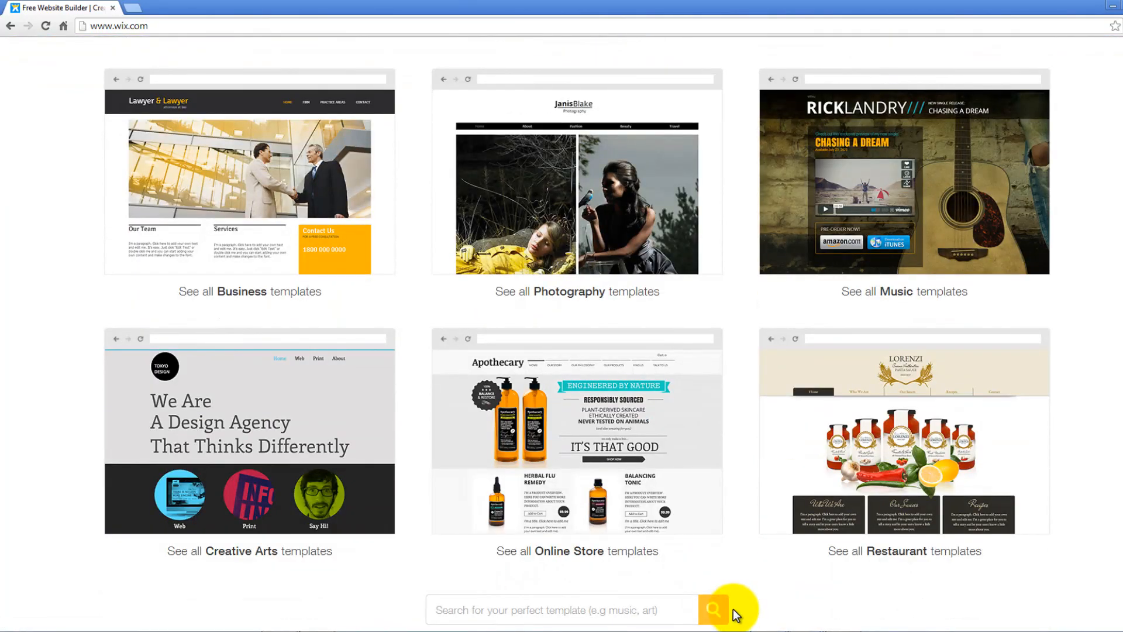
pyautogui.scroll(-3)
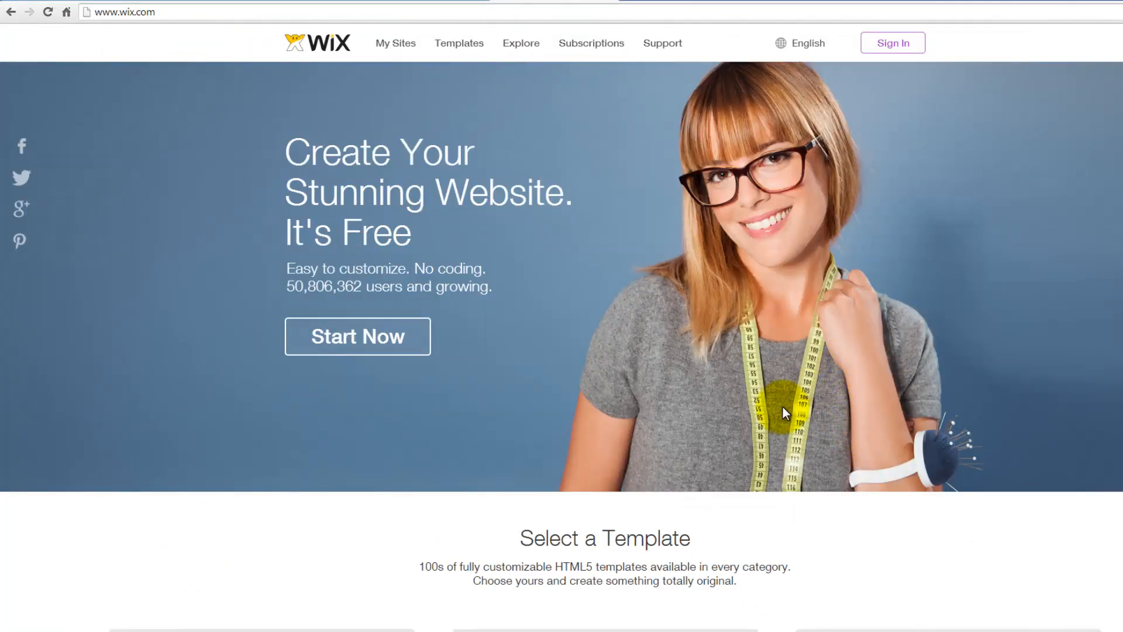
pyautogui.moveTo(403, 189)
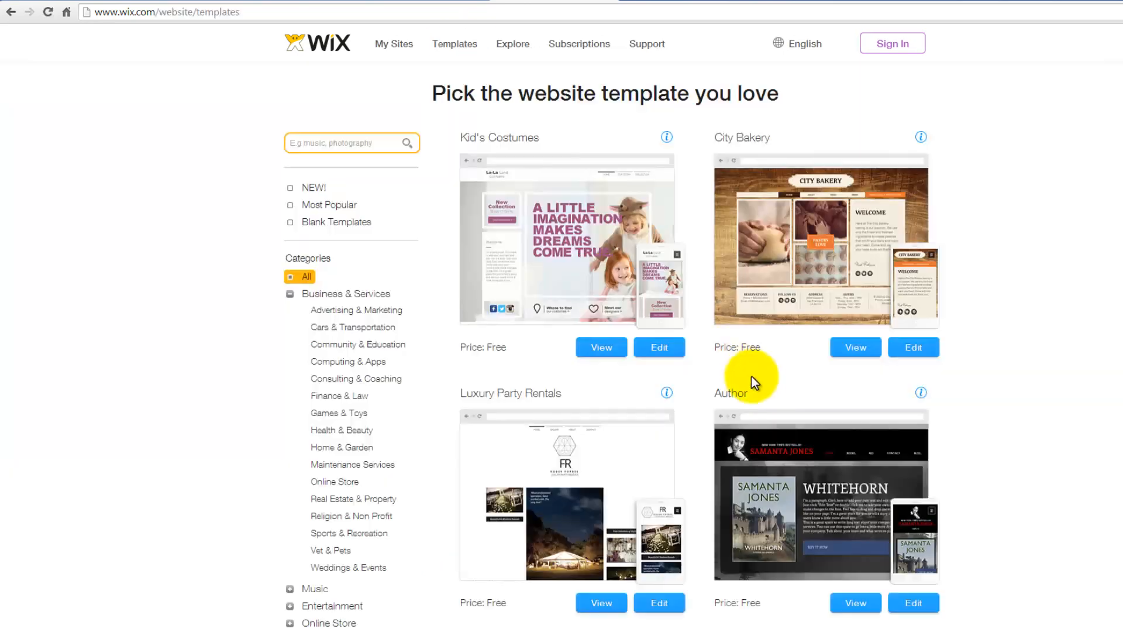
# - Scroll down through Wix's template pages
pyautogui.scroll(-3)
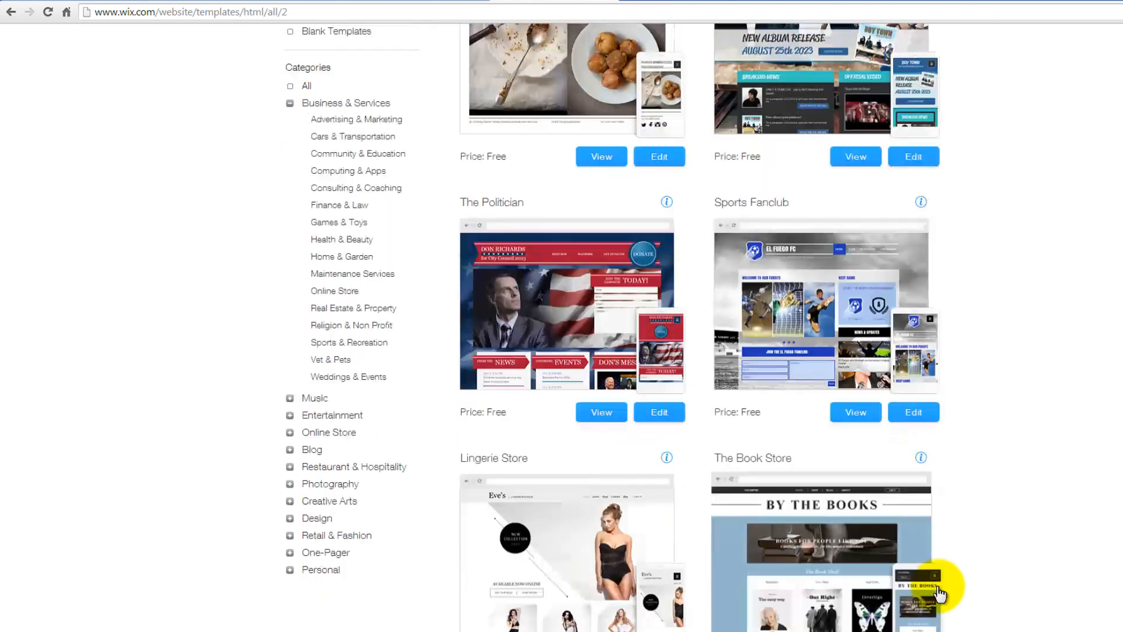
pyautogui.scroll(-3)
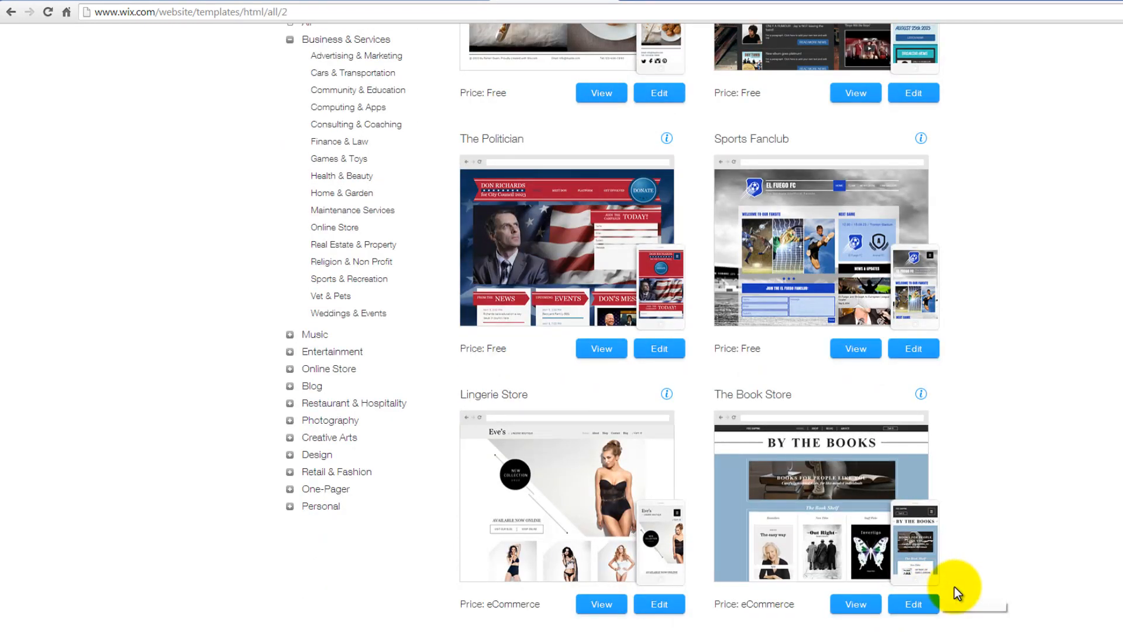
pyautogui.scroll(-3)
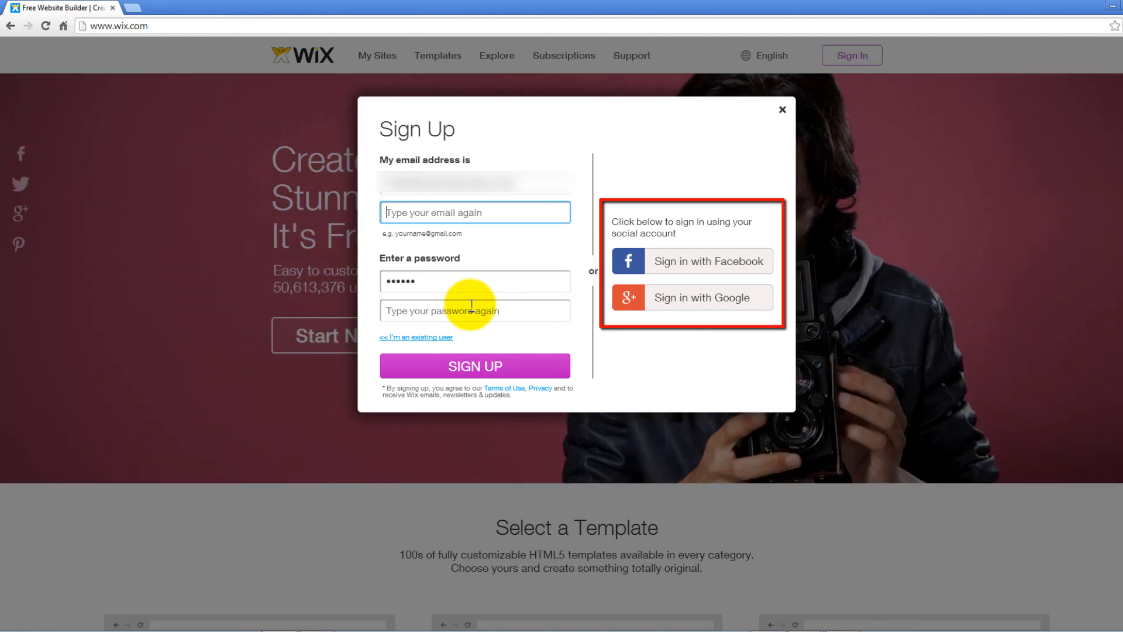
# - Complete the confirmation field and submit the sign-up form to create the account
pyautogui.write('V')
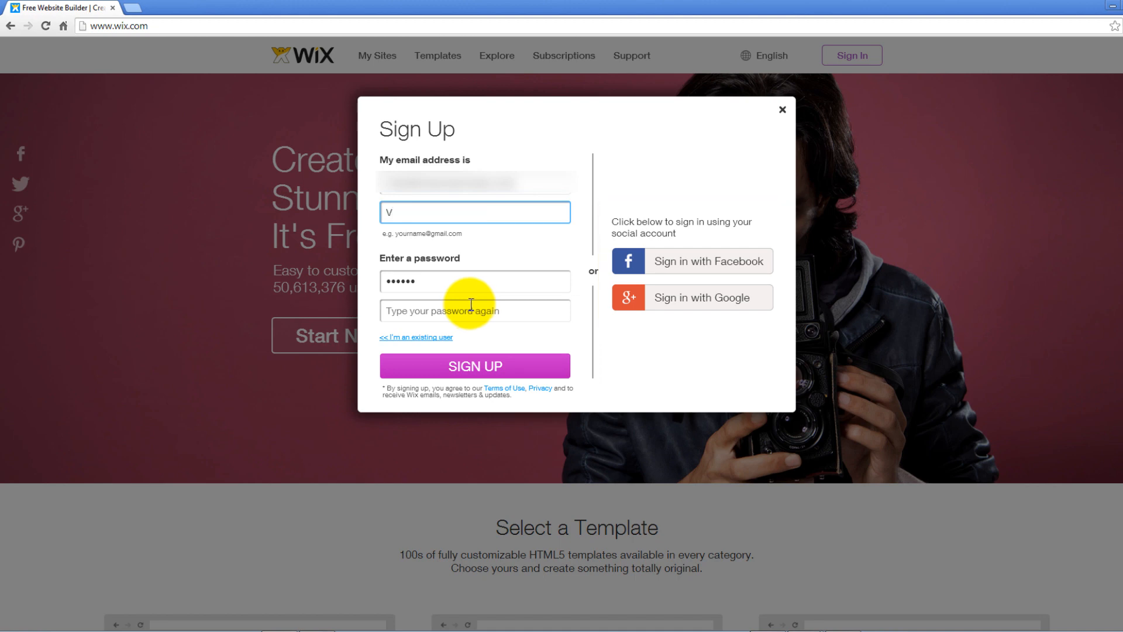
pyautogui.click(475, 365)
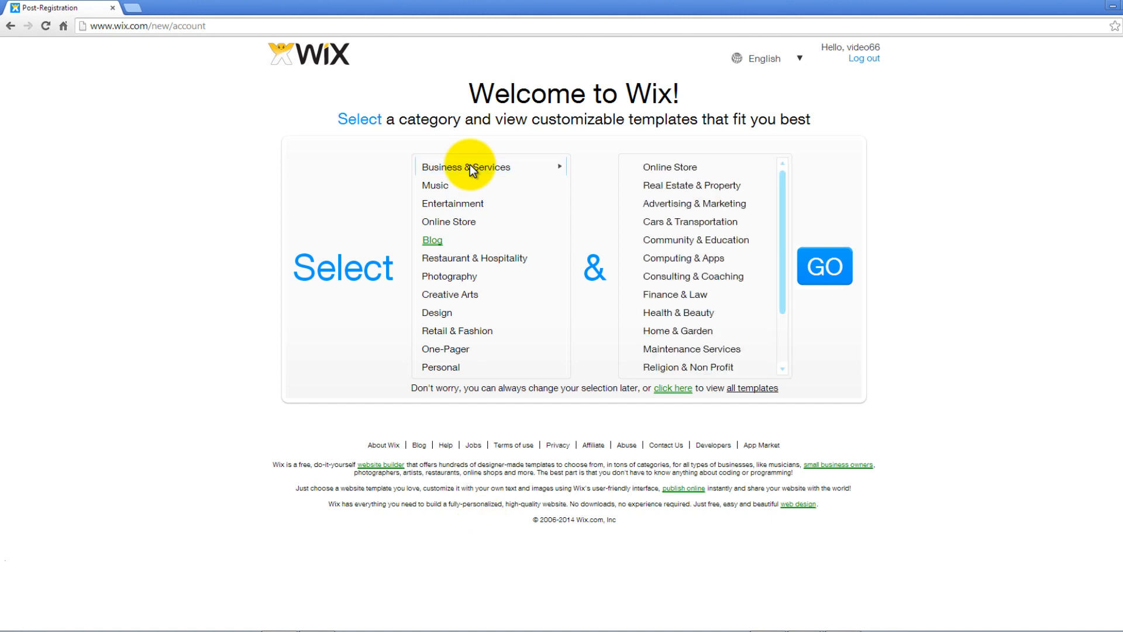
# - Choose Business & Services with Online Store, Community & Education and Computing & Apps, then show templates
pyautogui.click(469, 166)
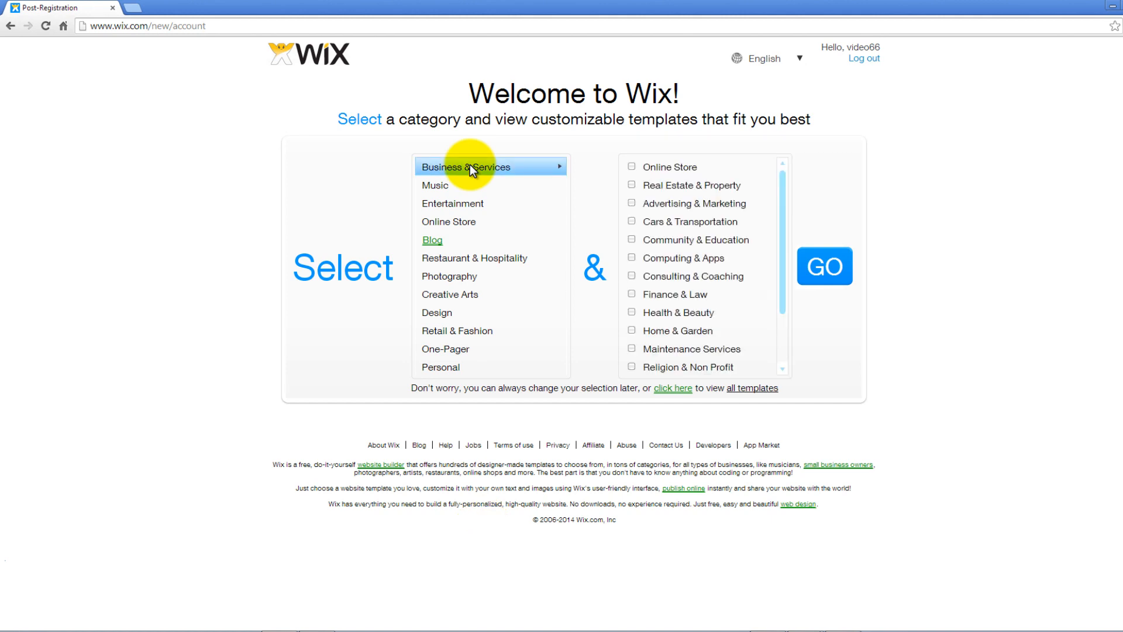
pyautogui.click(631, 166)
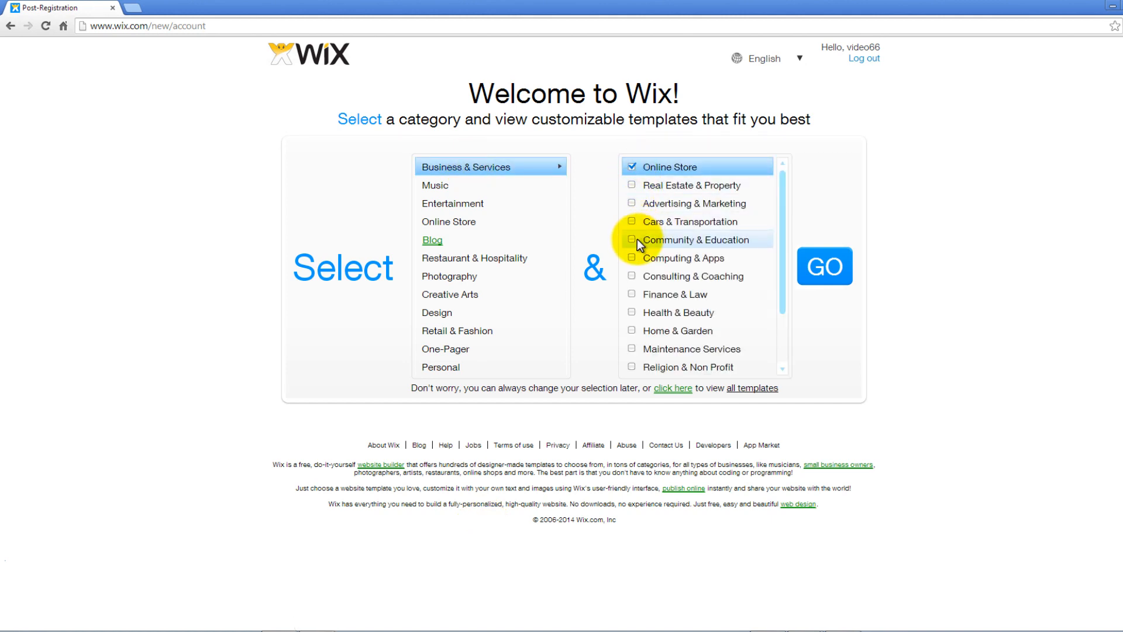
pyautogui.click(631, 239)
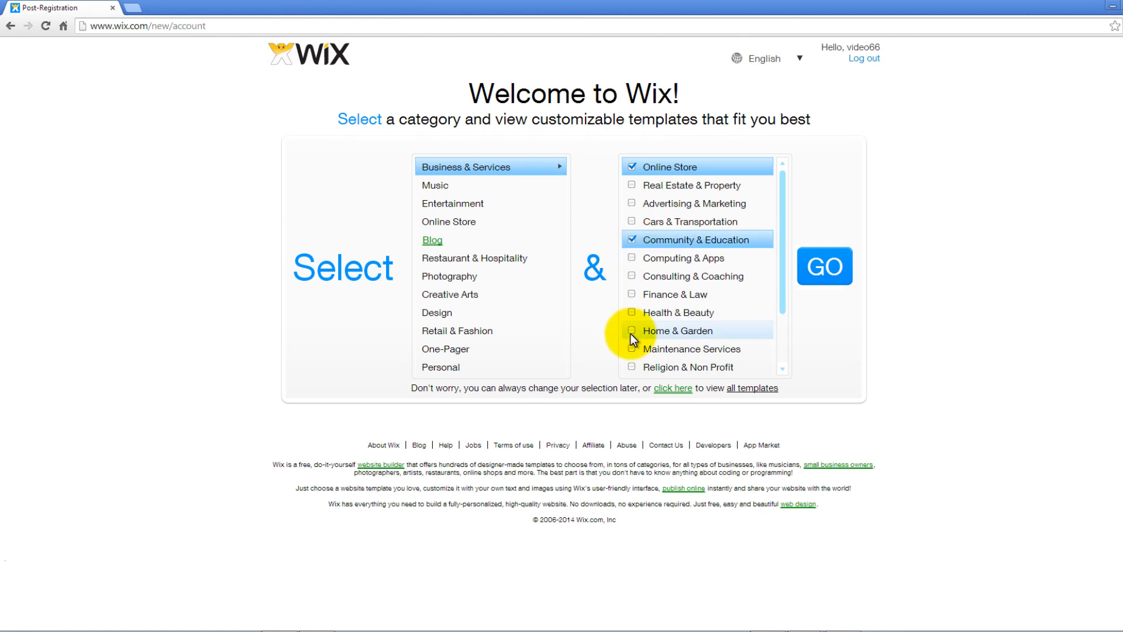
pyautogui.click(824, 265)
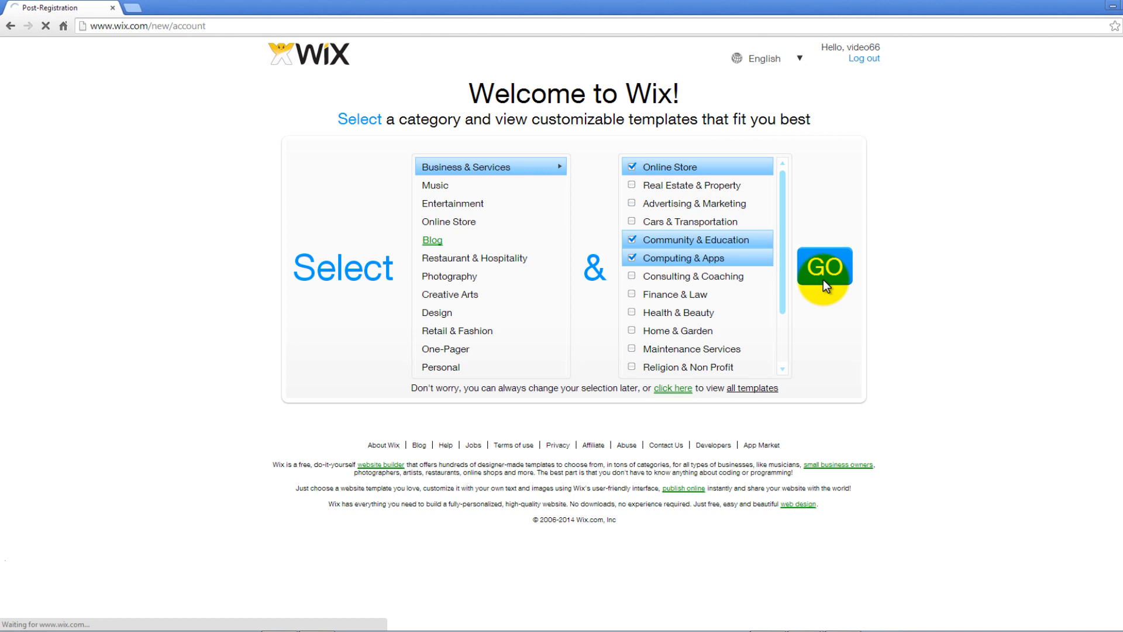
pyautogui.click(823, 269)
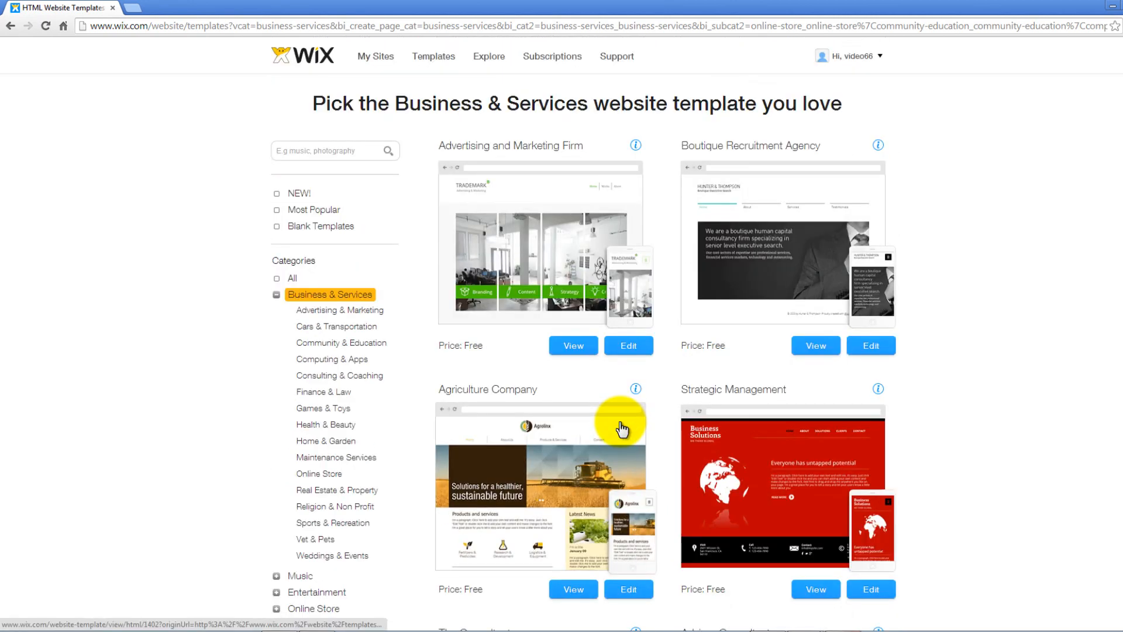
# - Browse the category list and preview the Agriculture Company template, Agrolinx
pyautogui.click(340, 310)
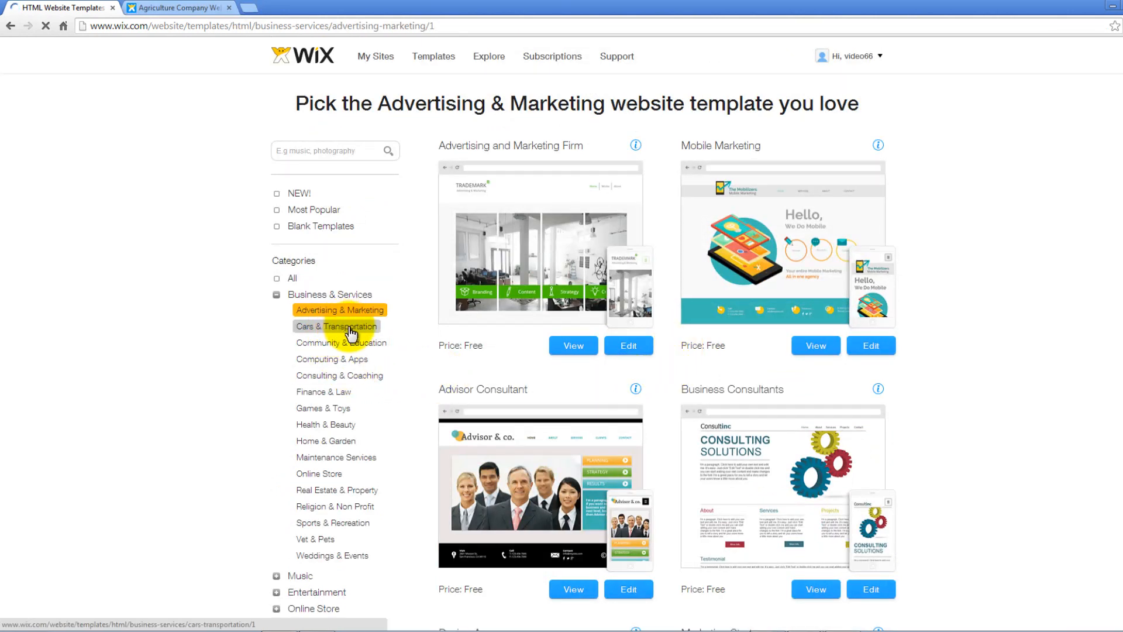
pyautogui.click(336, 326)
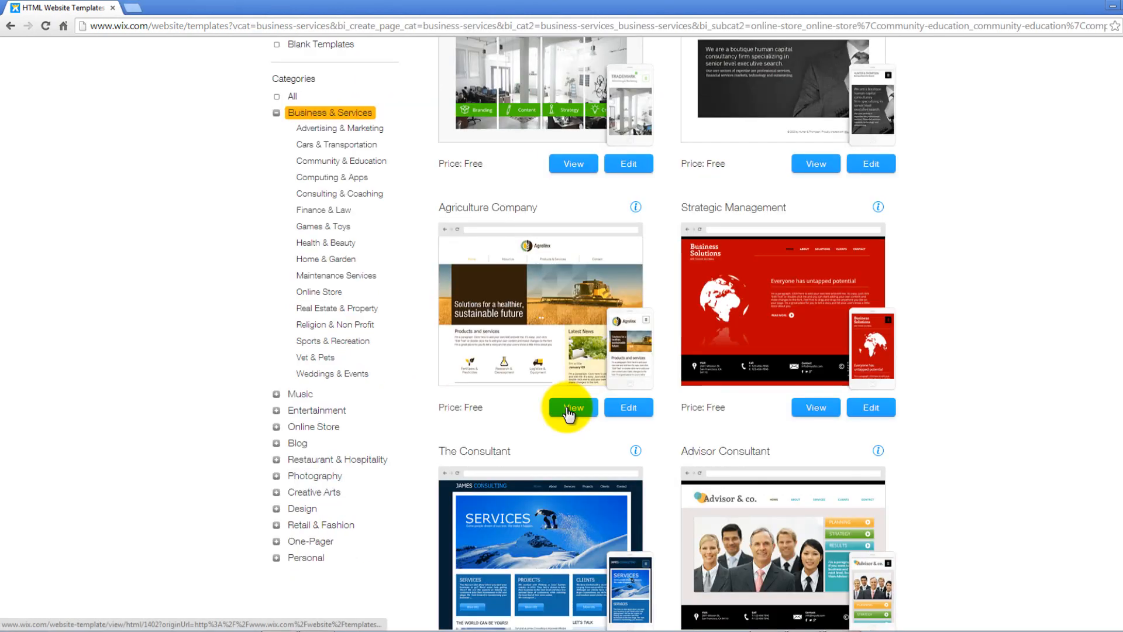
pyautogui.click(571, 408)
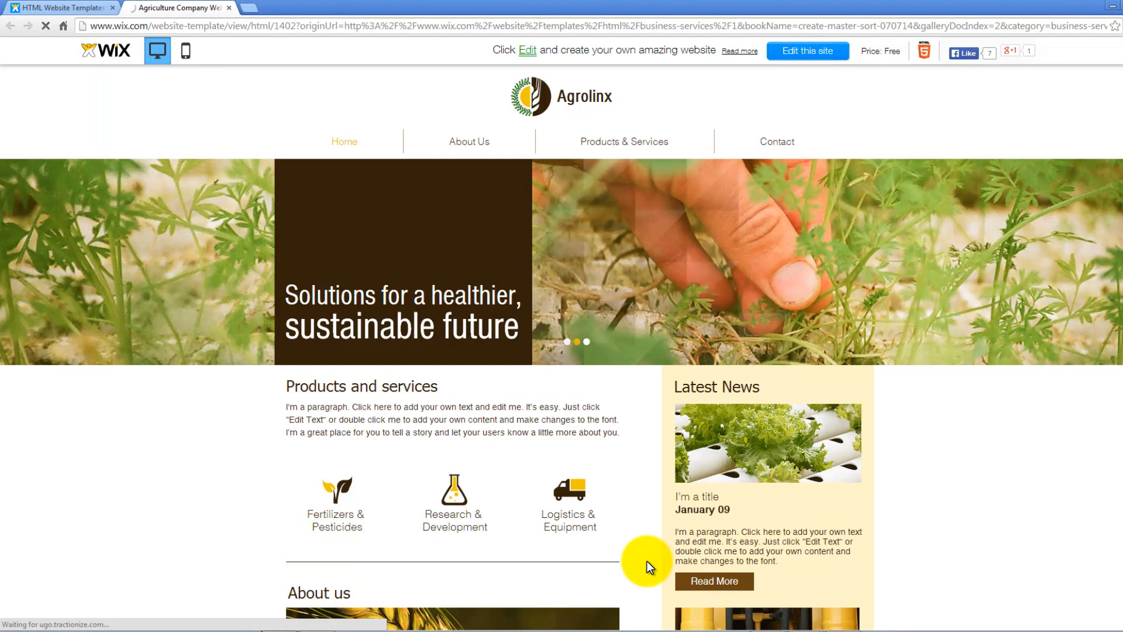
# - Browse Cars & Transportation templates and preview the Mobile Marketing template, The Mobilizers
pyautogui.click(469, 141)
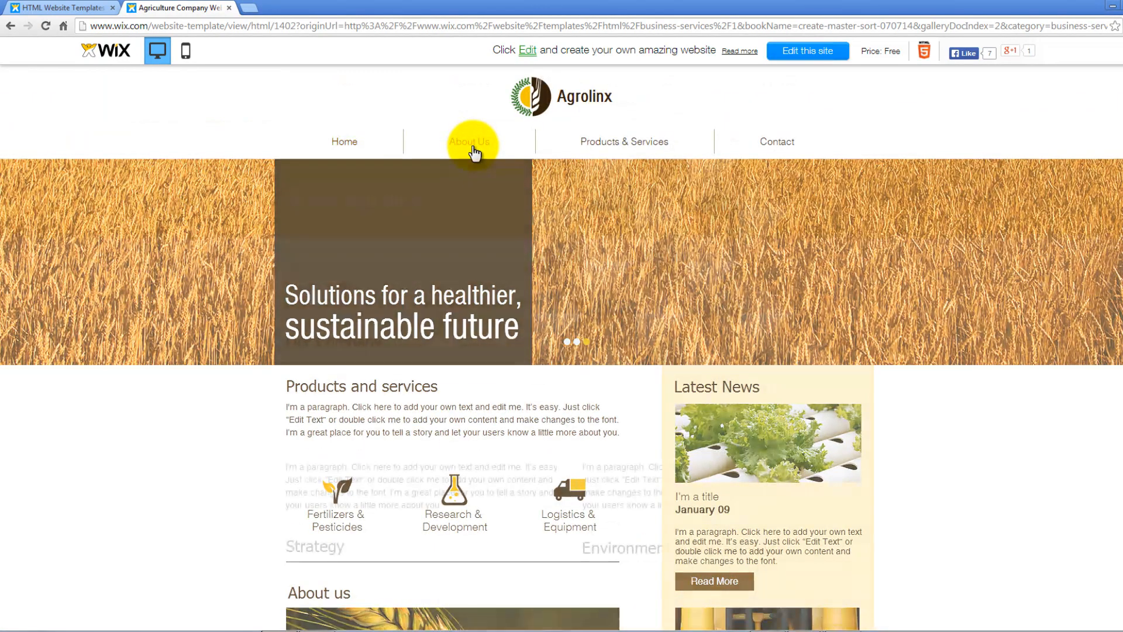
pyautogui.click(470, 141)
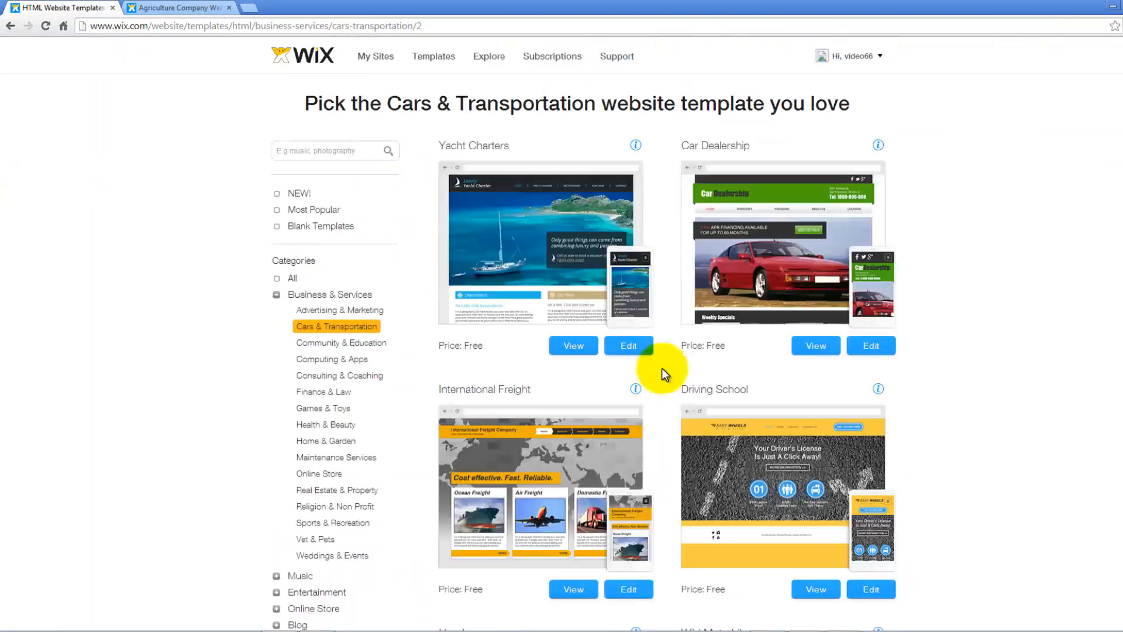
pyautogui.scroll(-3)
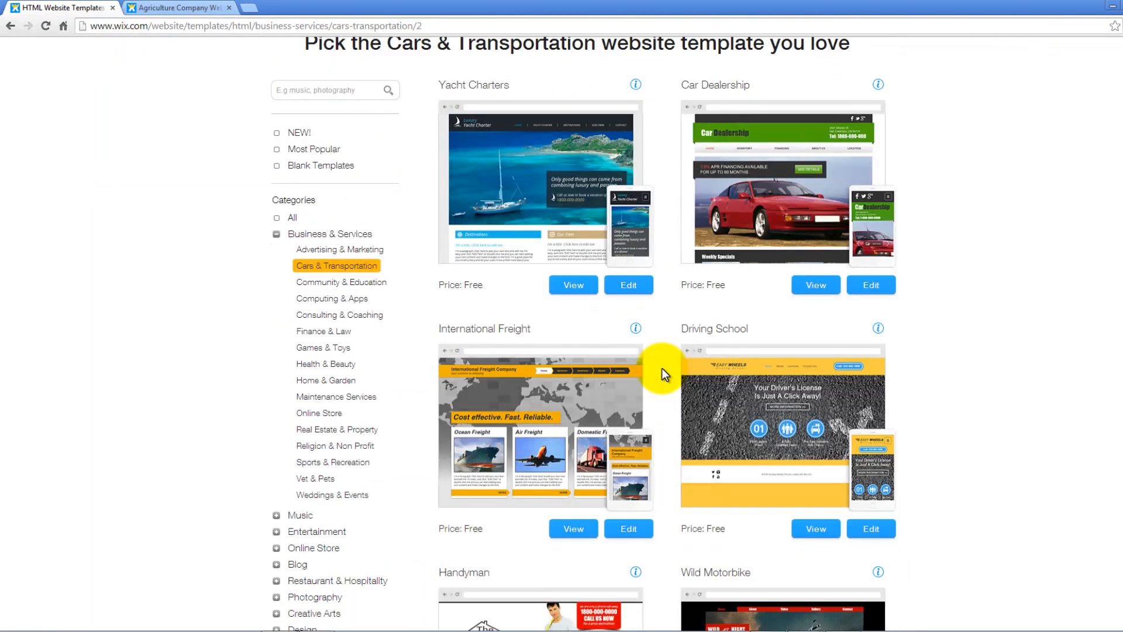
pyautogui.scroll(-3)
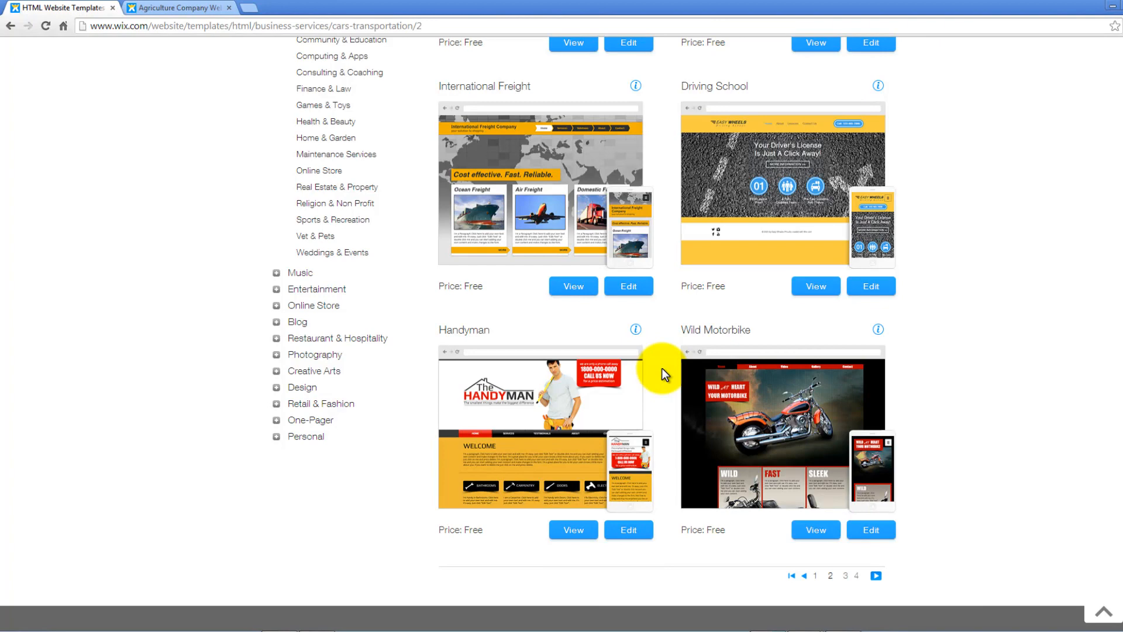
pyautogui.click(339, 249)
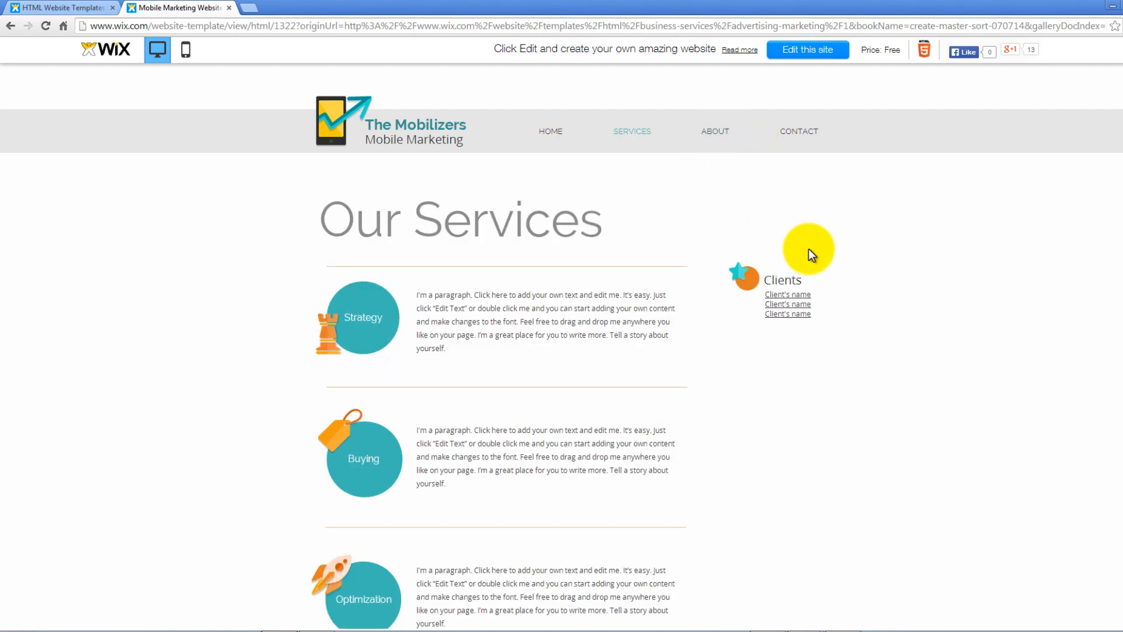
# - Scroll the About page preview, then open The Mobilizers in the HTML Editor
pyautogui.scroll(-3)
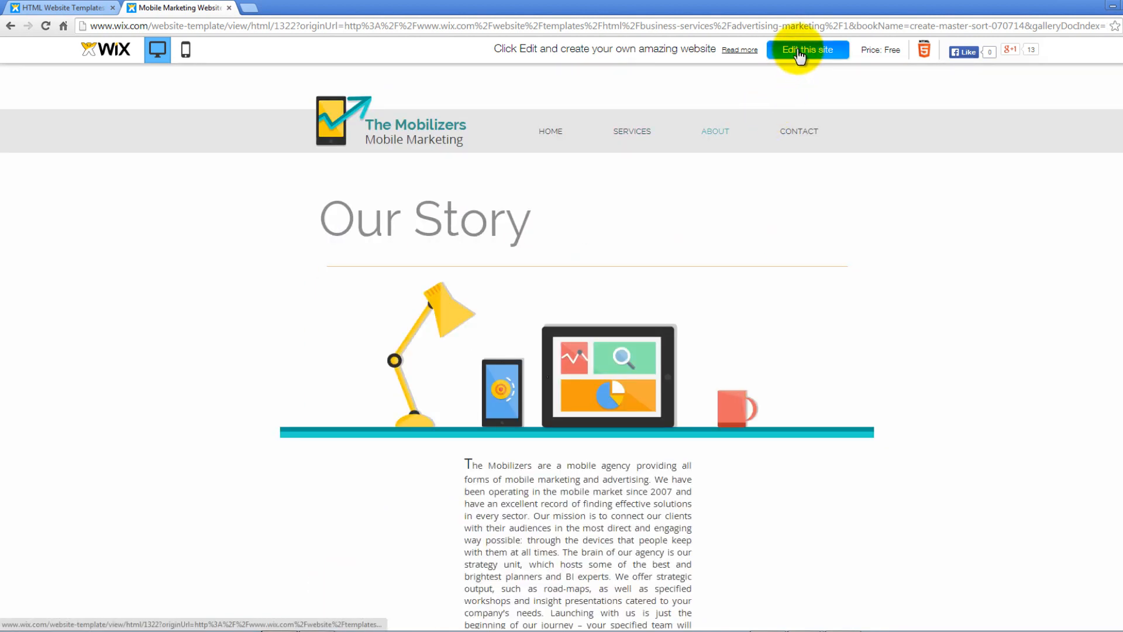
pyautogui.click(807, 49)
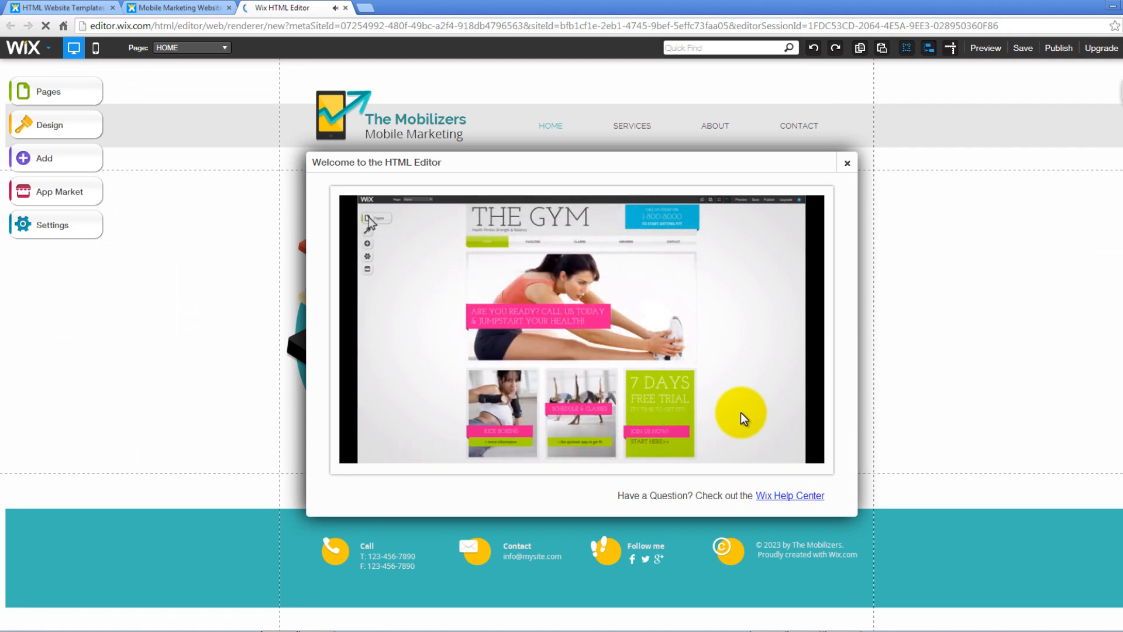
# - Dismiss the welcome video and begin typing 'services ov' into the homepage tagline
pyautogui.click(846, 162)
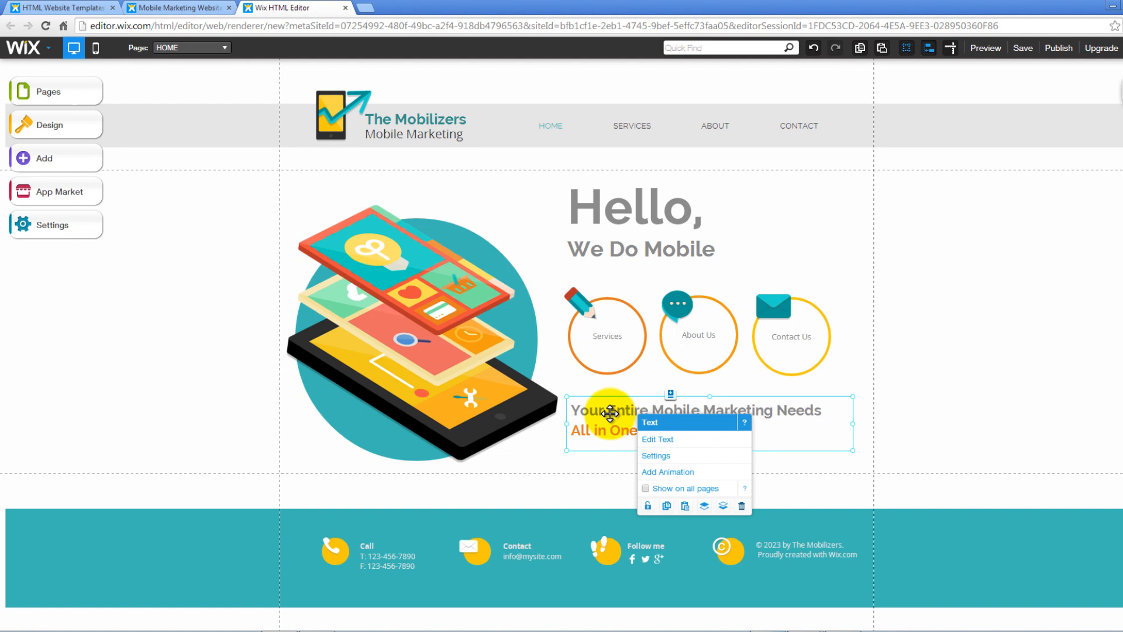
pyautogui.moveTo(664, 448)
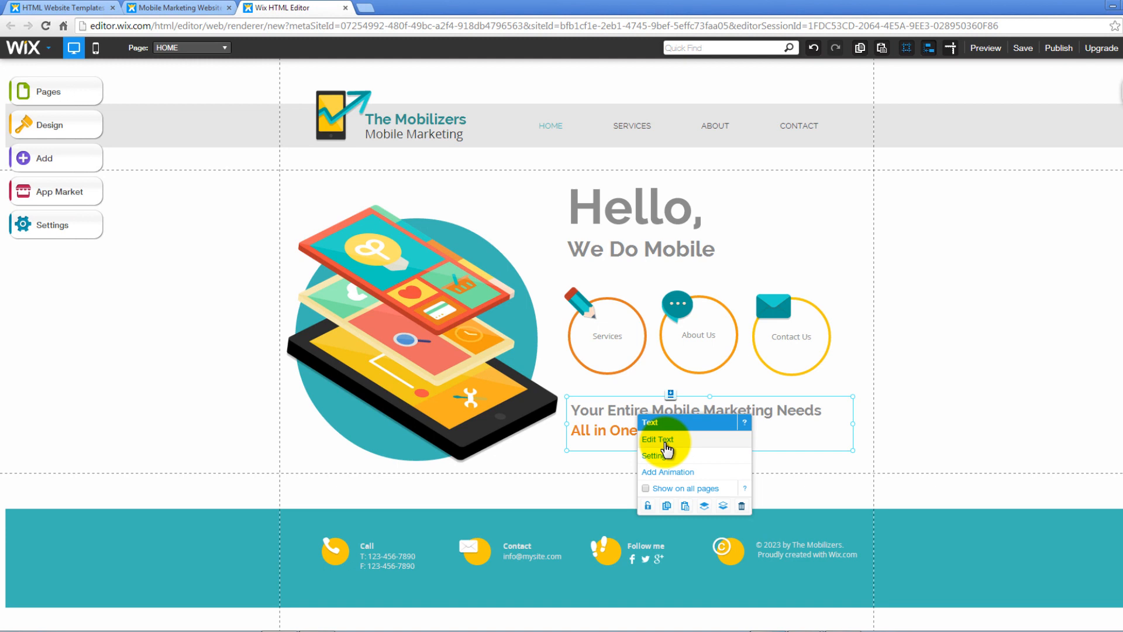
pyautogui.click(657, 440)
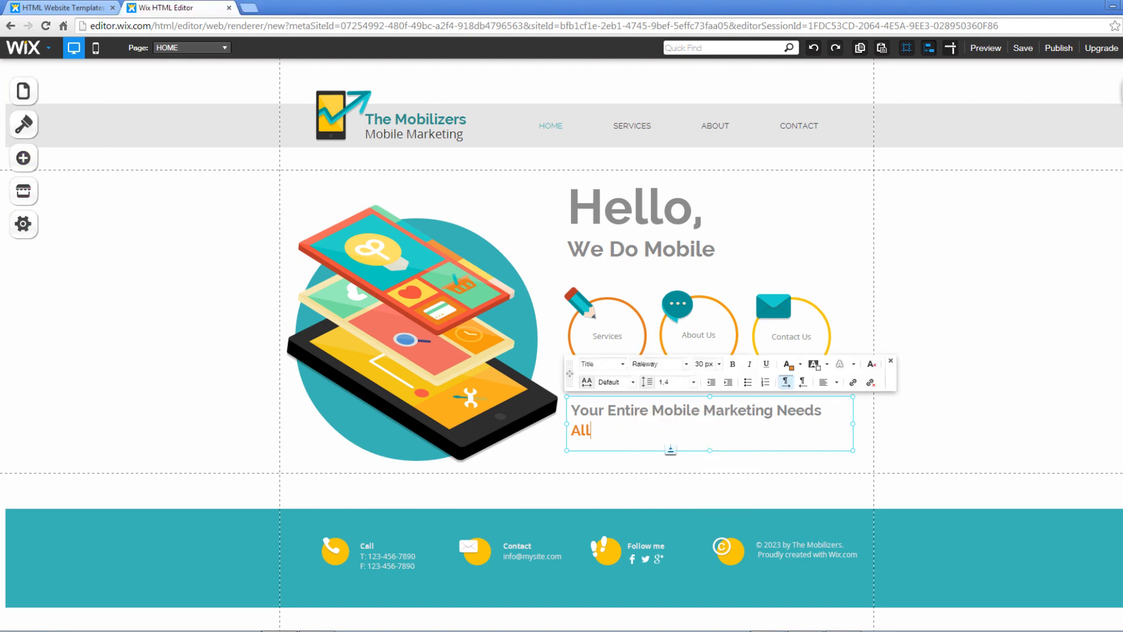
pyautogui.write('services ov')
pyautogui.write(' in One Agency')
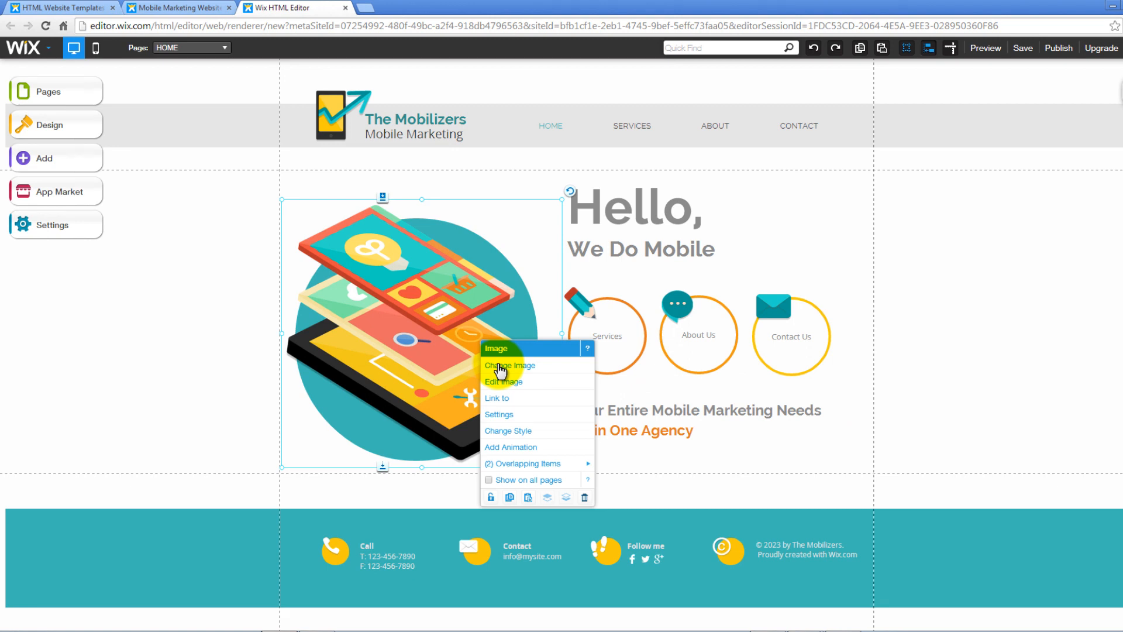
# - Replace the phone illustration via Change Image, browsing the Free from Wix photos
pyautogui.click(511, 365)
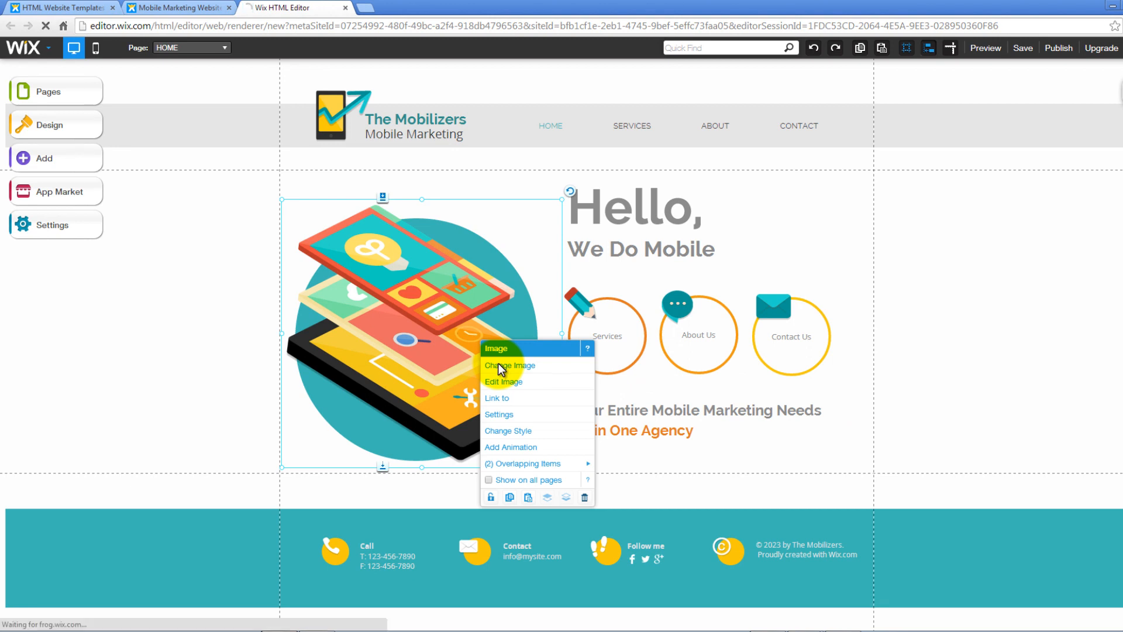
pyautogui.click(511, 365)
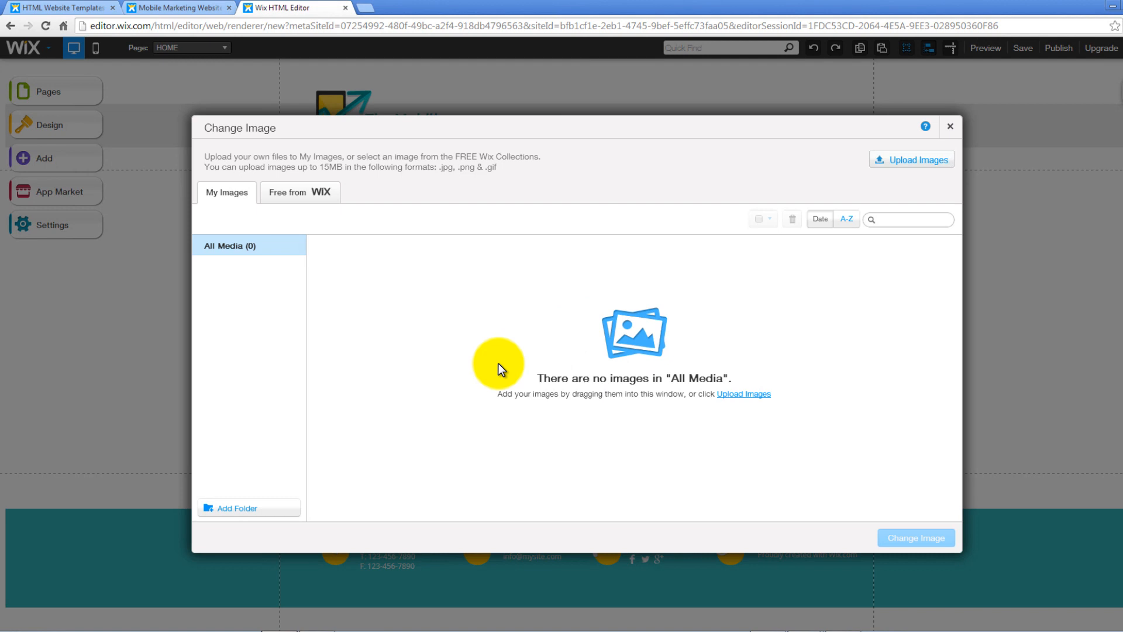
pyautogui.moveTo(499, 427)
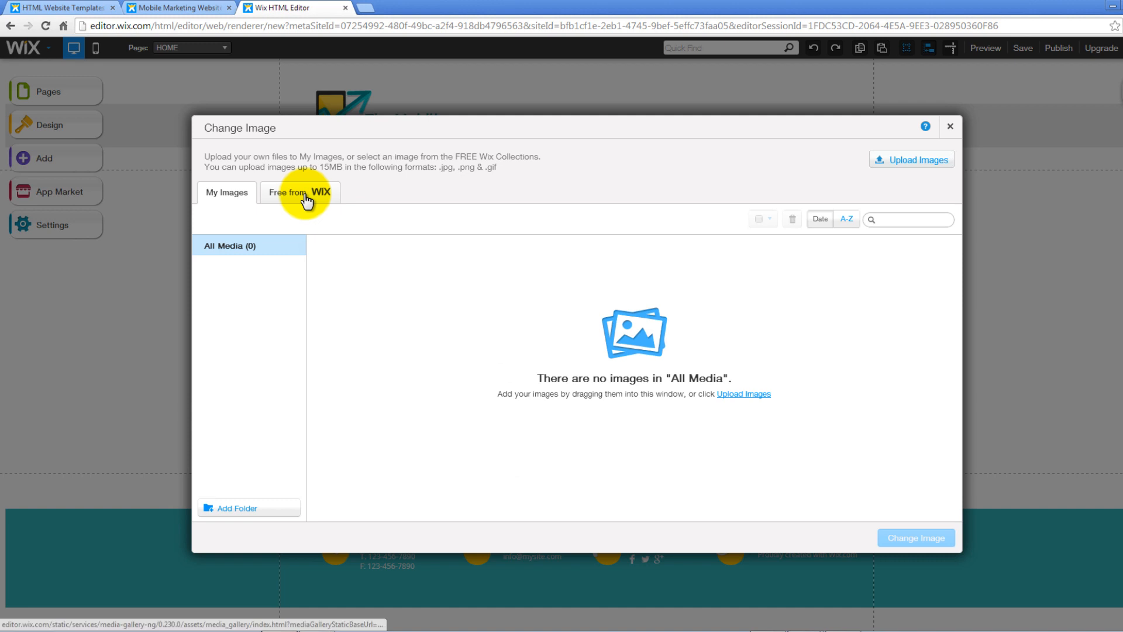
pyautogui.click(299, 192)
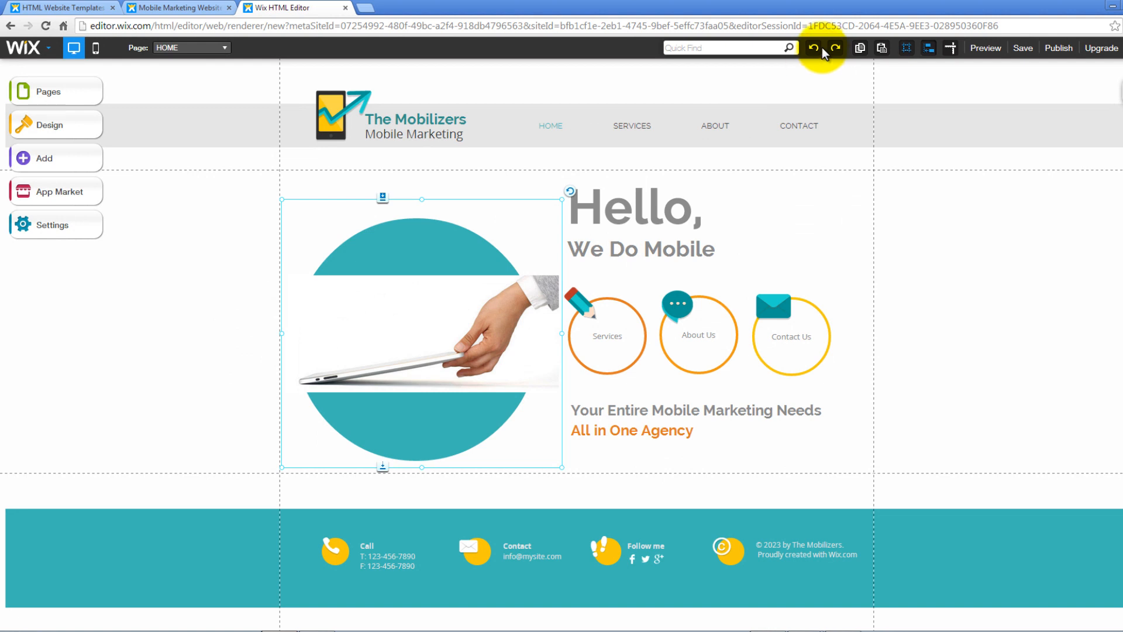
# - Undo the image swap to restore the phone illustration, and open the Pages list
pyautogui.click(813, 48)
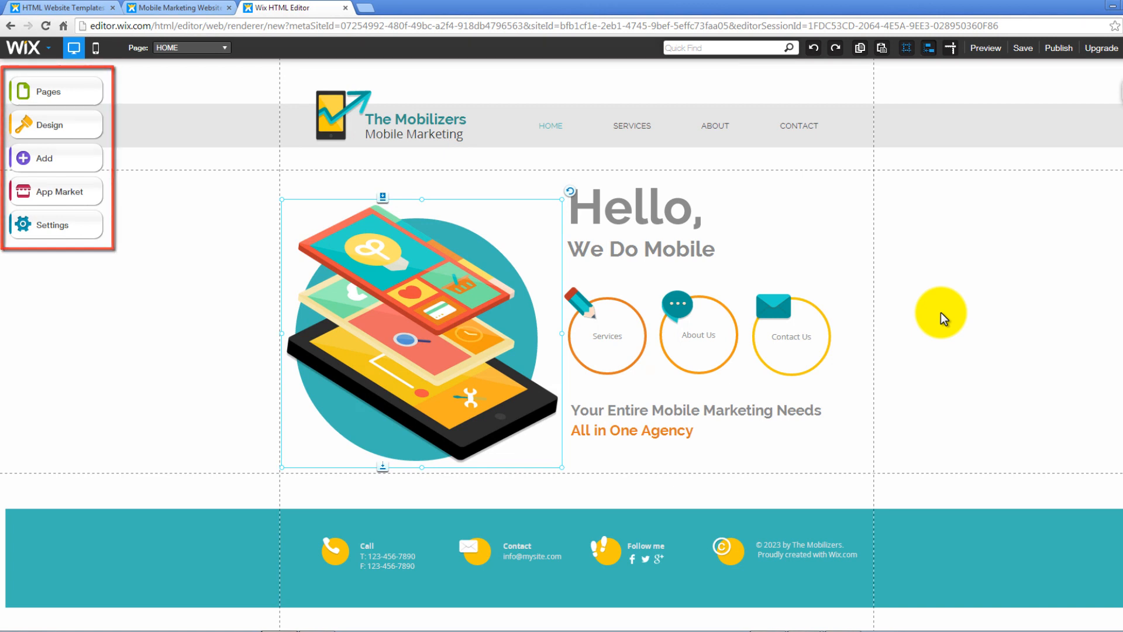
pyautogui.click(48, 92)
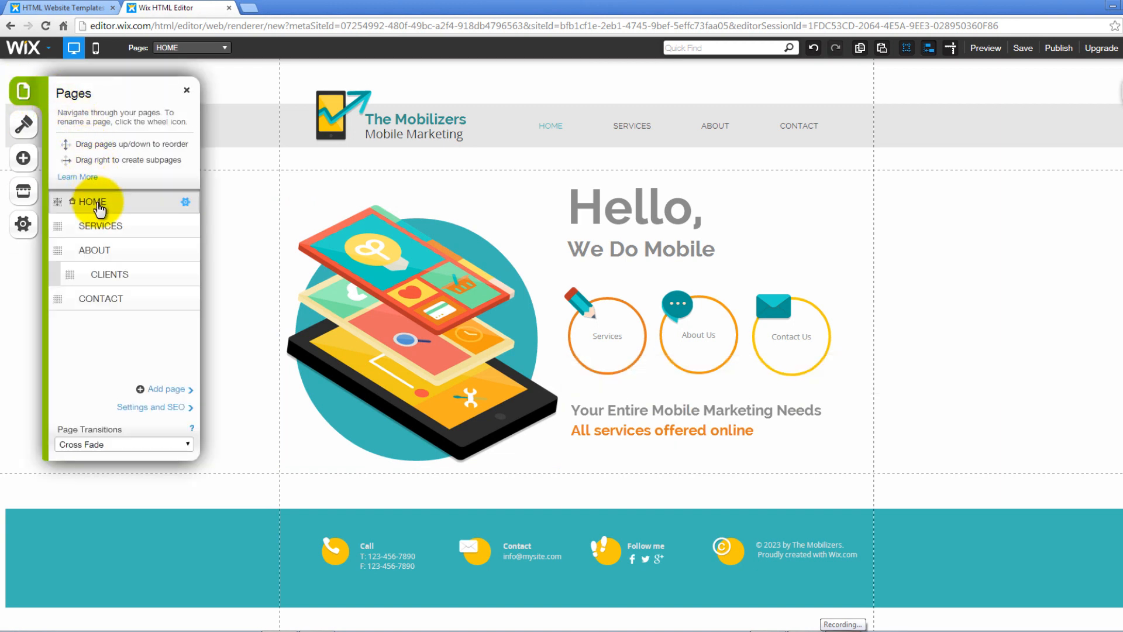
# - Switch to the Services page, type 'Selling Exper' under Strategy, and open its settings
pyautogui.click(100, 226)
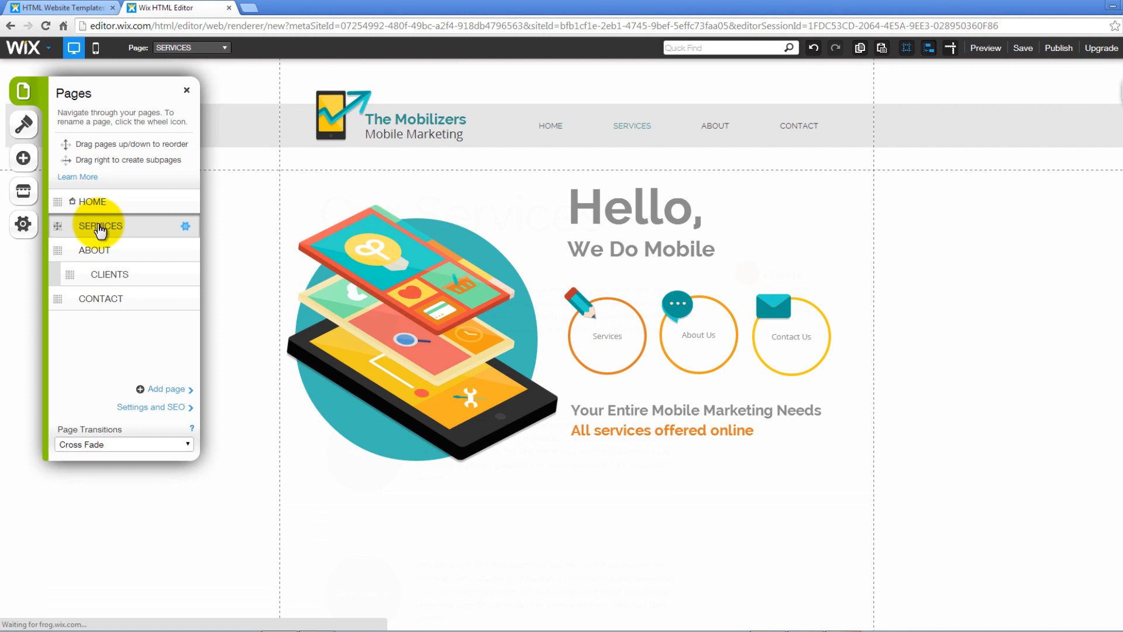
pyautogui.click(99, 225)
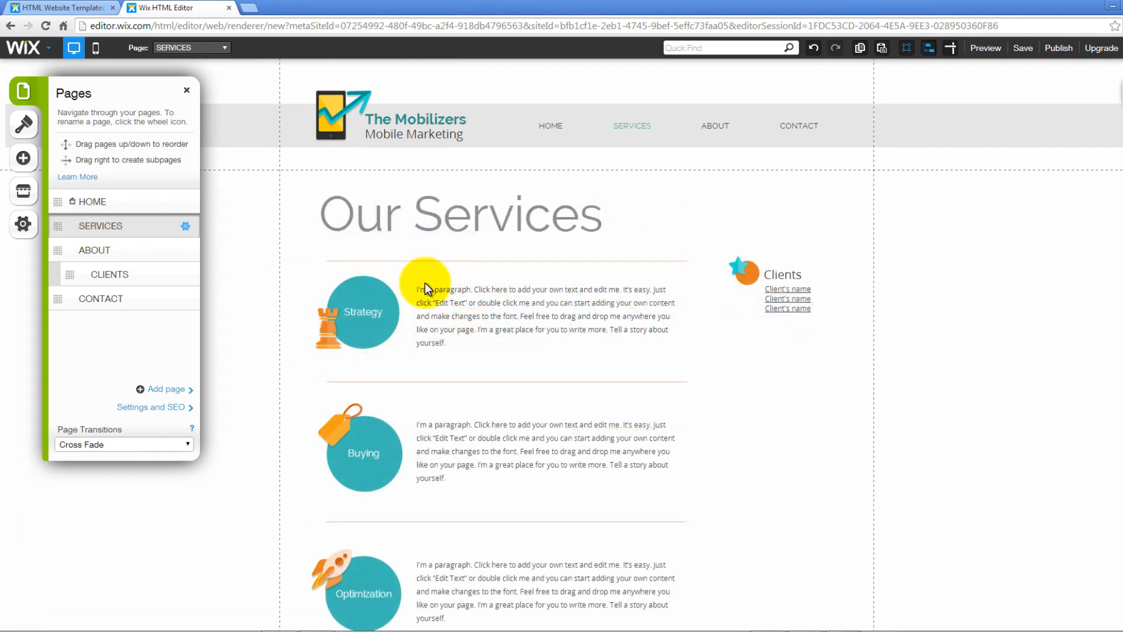
pyautogui.click(430, 288)
pyautogui.write('Selling Exper')
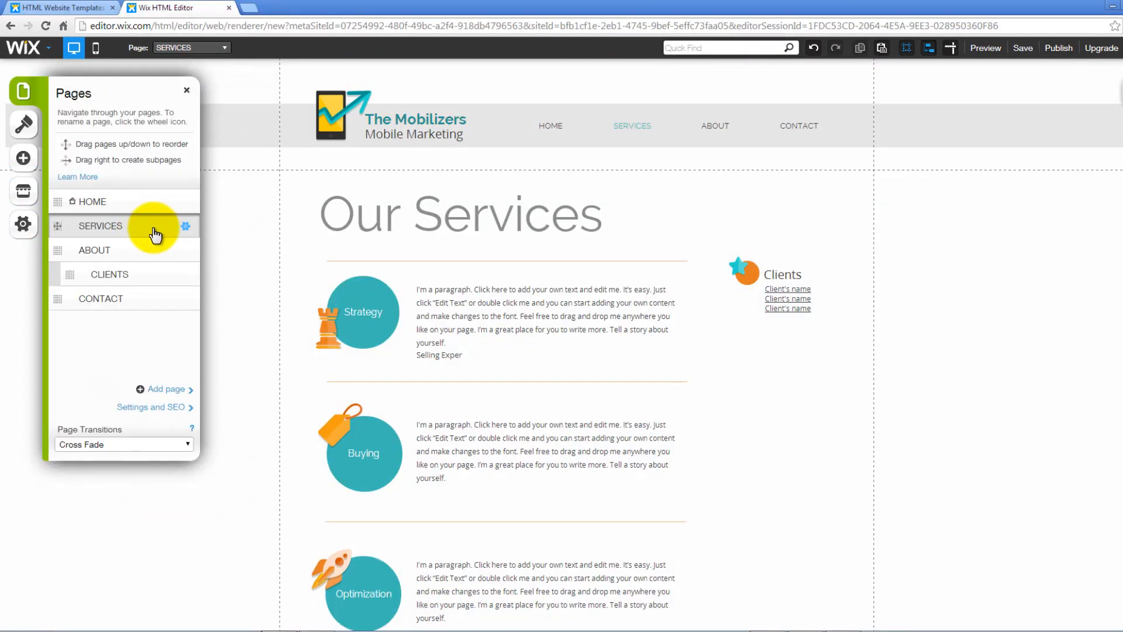
pyautogui.click(185, 226)
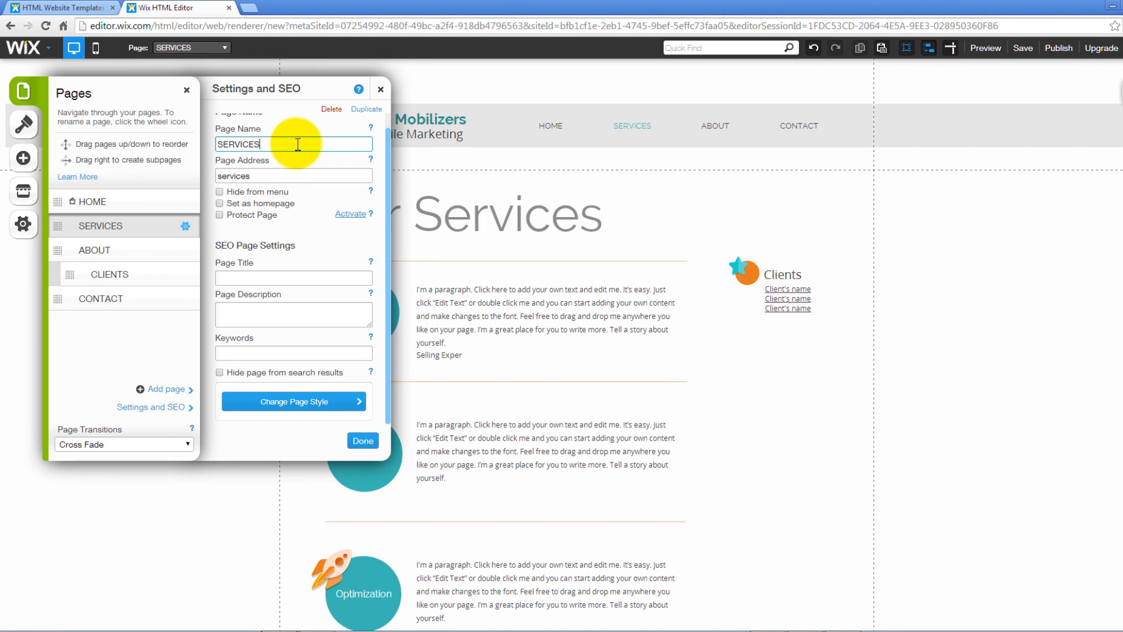
# - Rename the page OUR SERVICES and fill its SEO fields with 'Ser' and 'Mo'
pyautogui.write('OUR SERVICES')
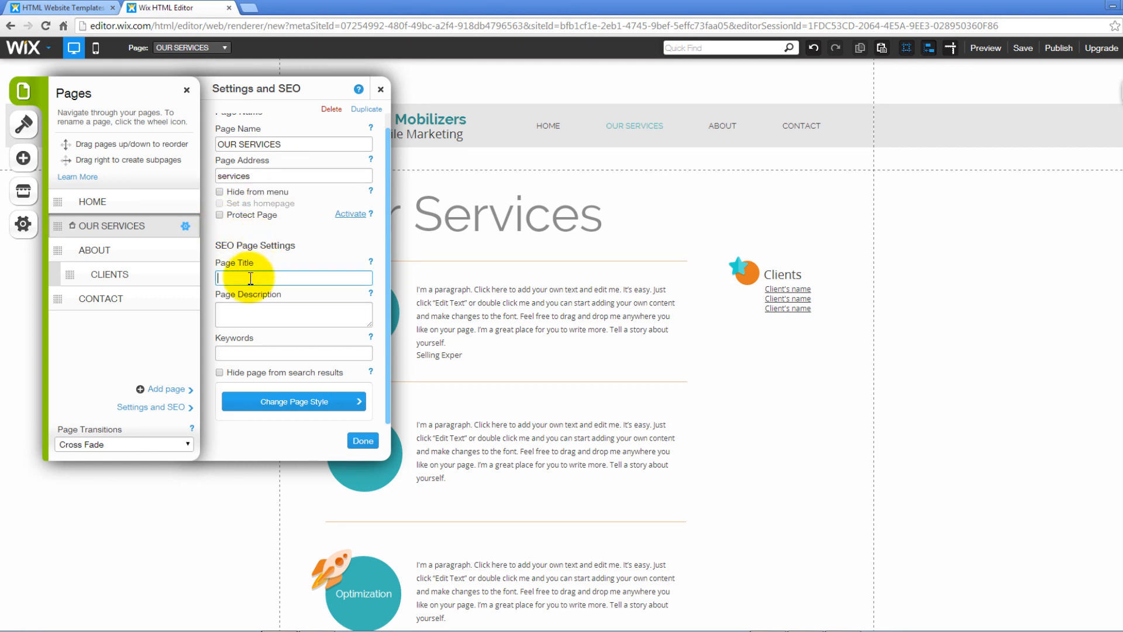
pyautogui.click(292, 278)
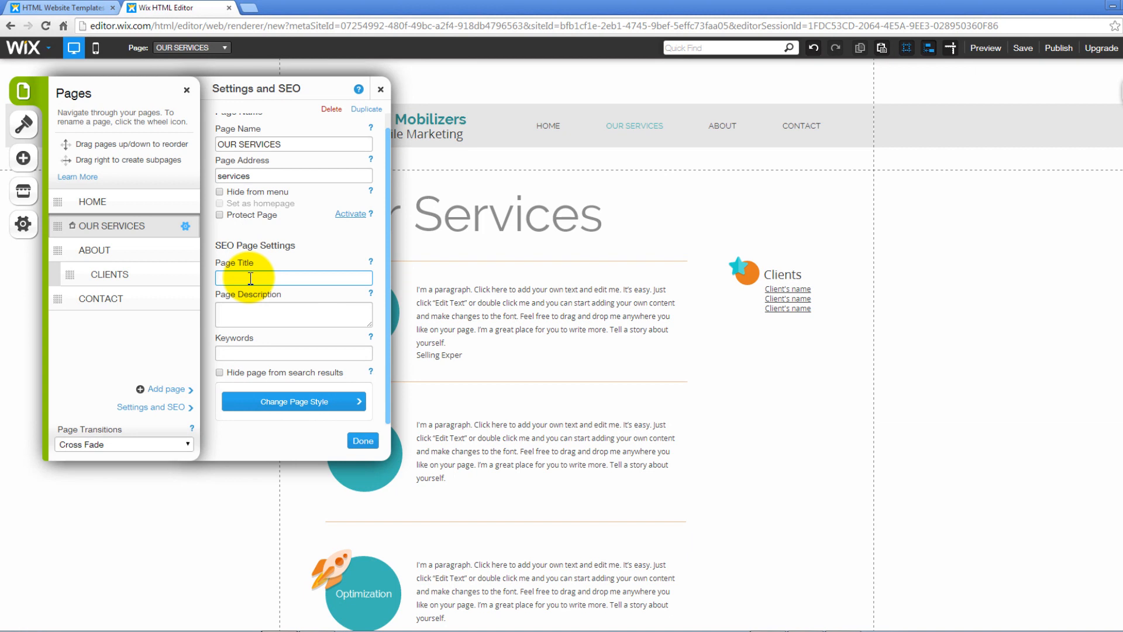
pyautogui.write('Ser')
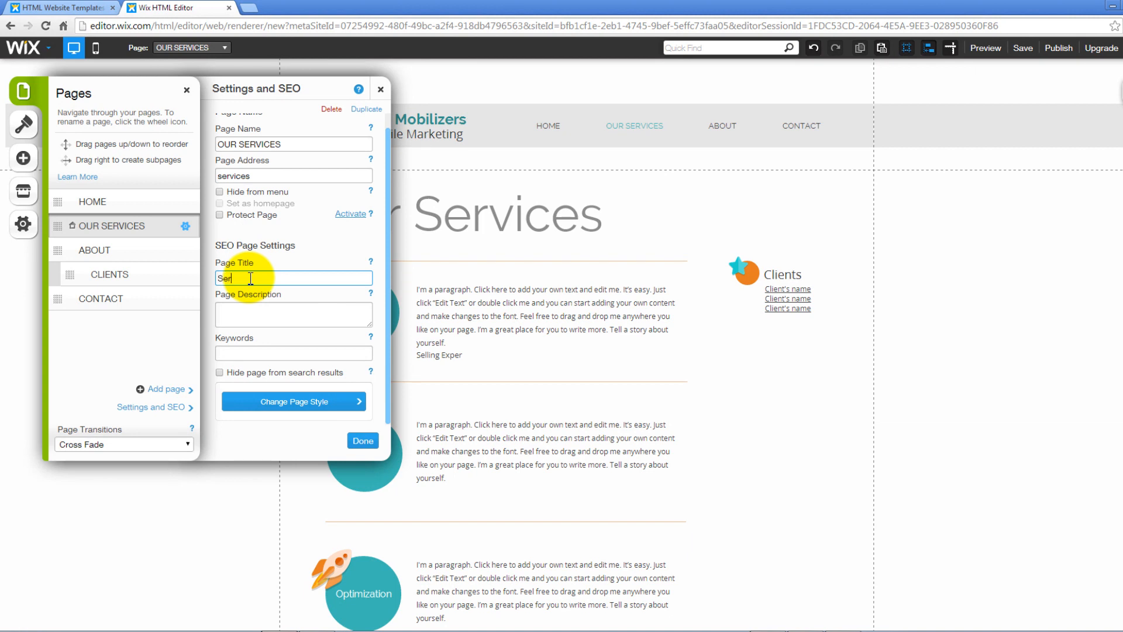
pyautogui.write('Mobile services')
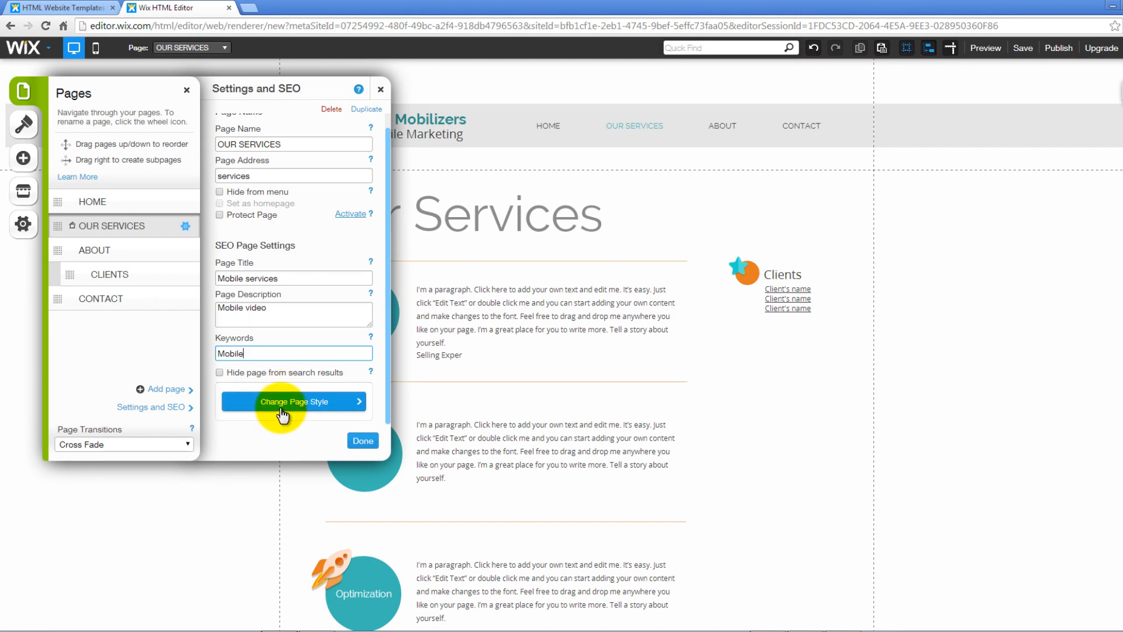
pyautogui.click(292, 402)
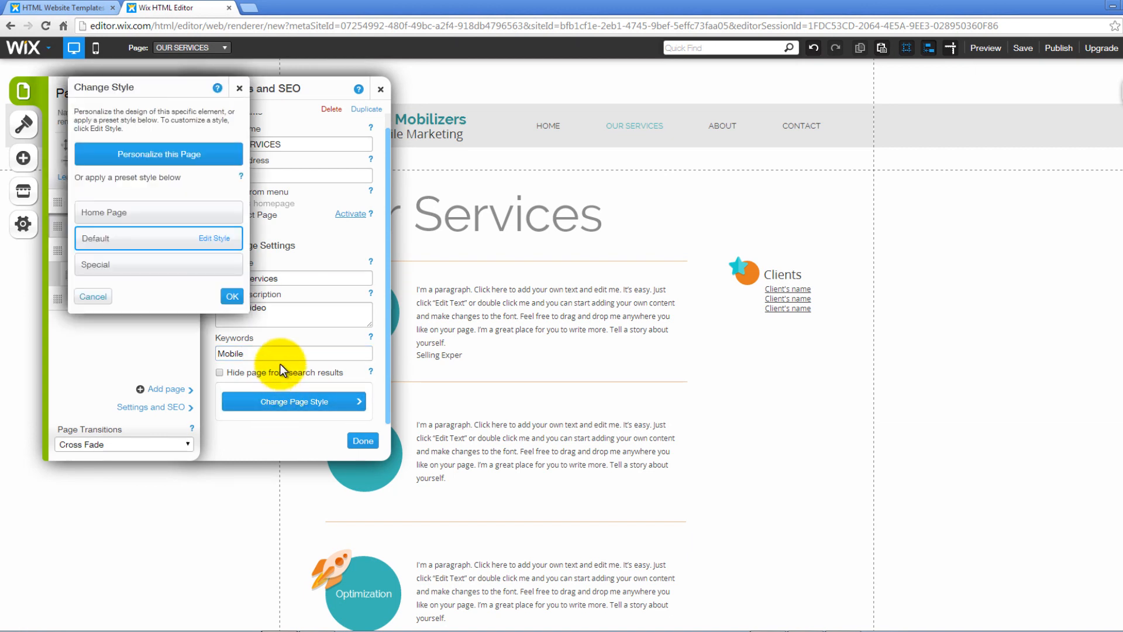
# - Apply a framed skin with a rough black hand-drawn border to OUR SERVICES
pyautogui.click(214, 238)
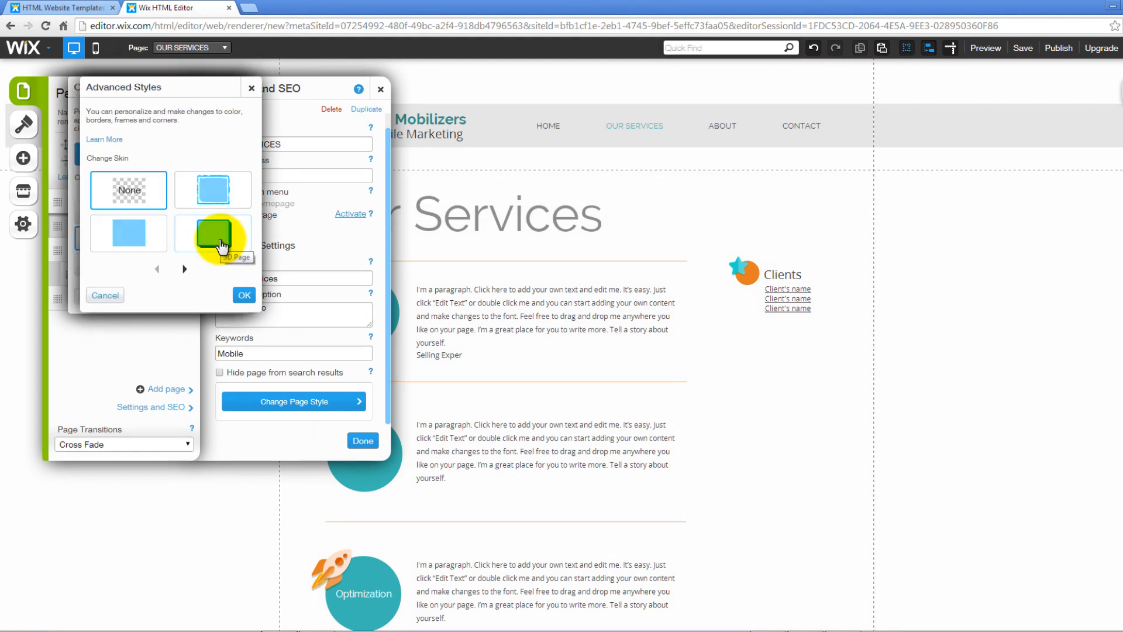
pyautogui.click(213, 236)
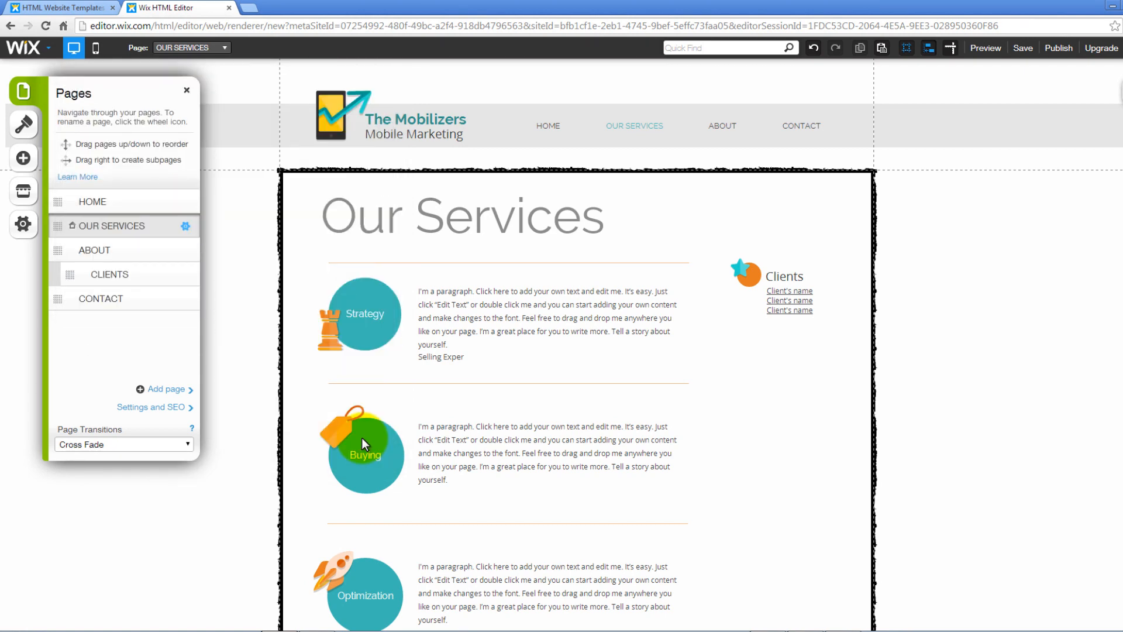
# - Add a Mobile Video page nested under ABOUT and close the Pages panel
pyautogui.click(94, 250)
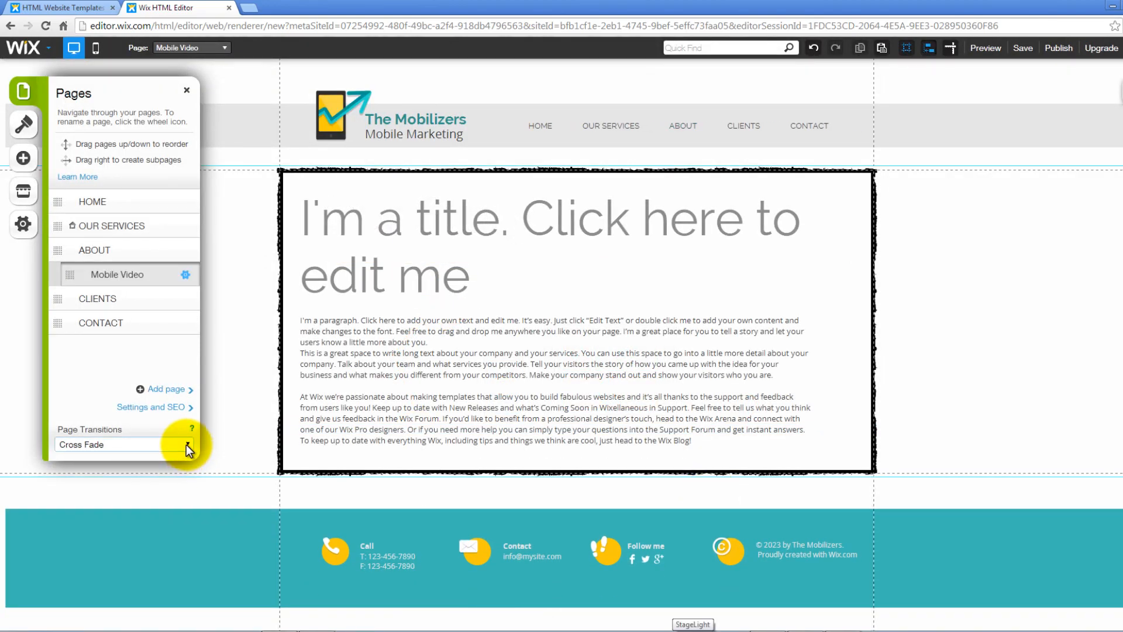
pyautogui.click(115, 444)
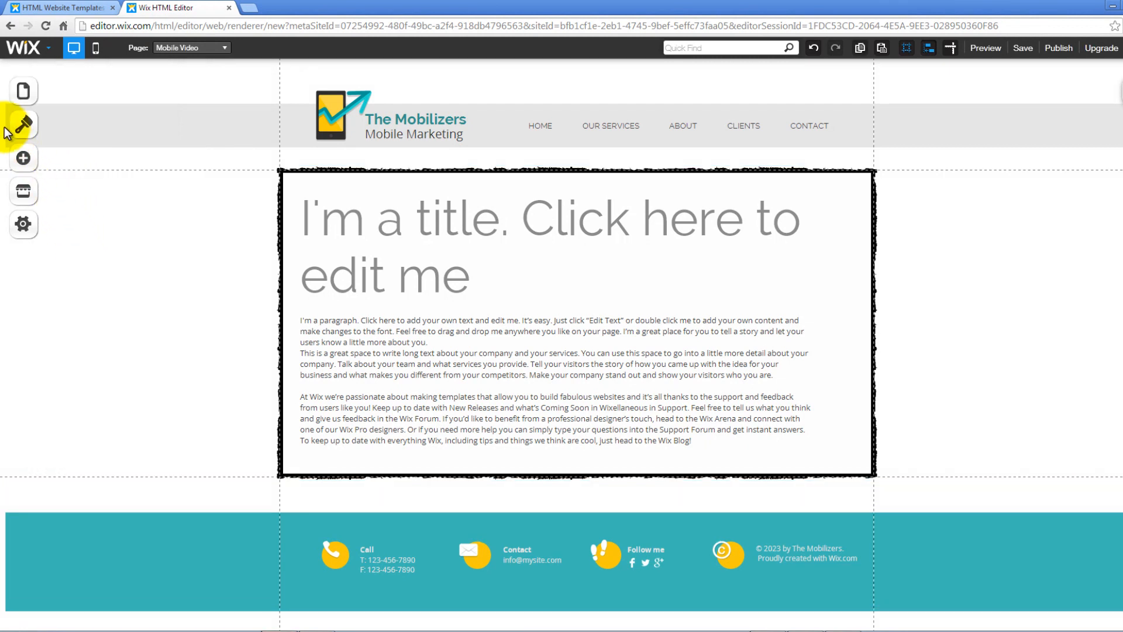
# - Give the site background a pastel striped texture
pyautogui.click(23, 122)
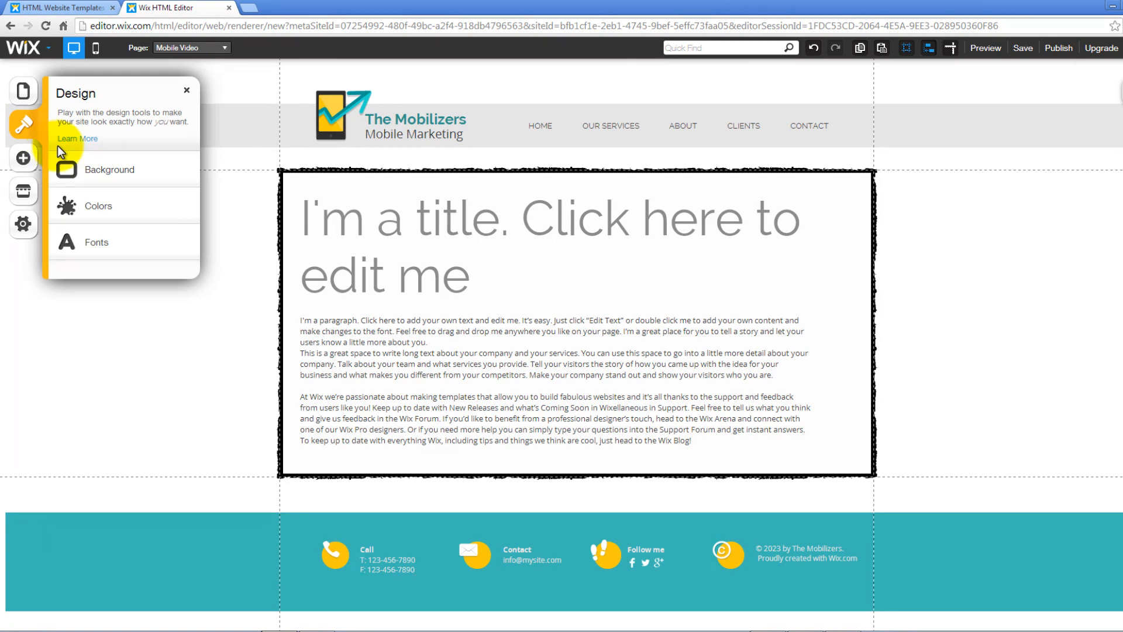
pyautogui.click(109, 170)
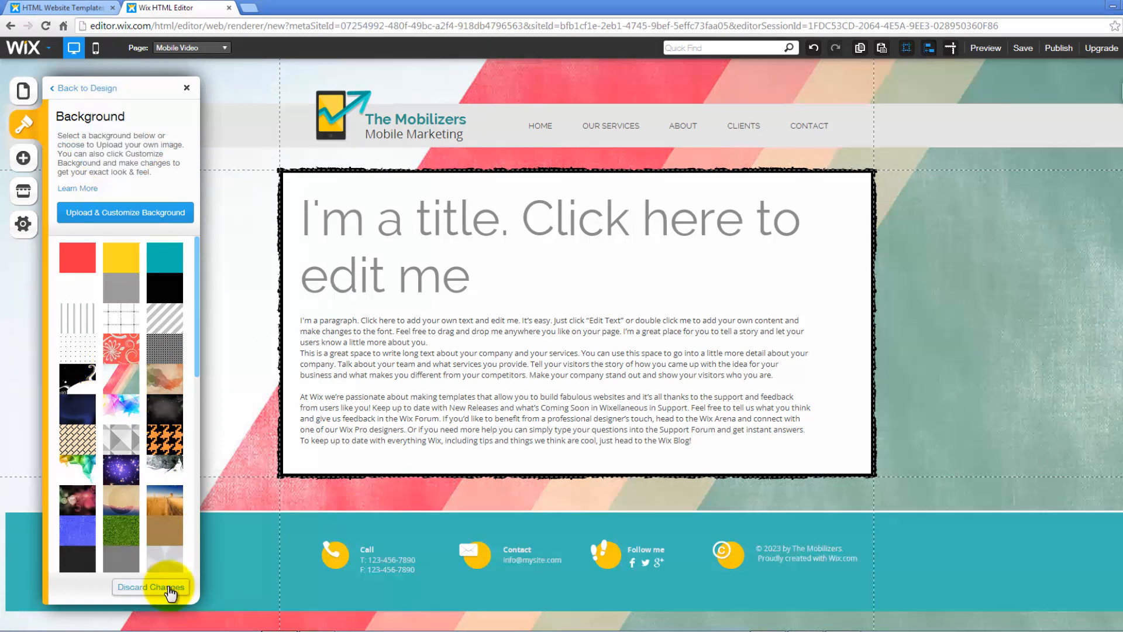
pyautogui.click(23, 123)
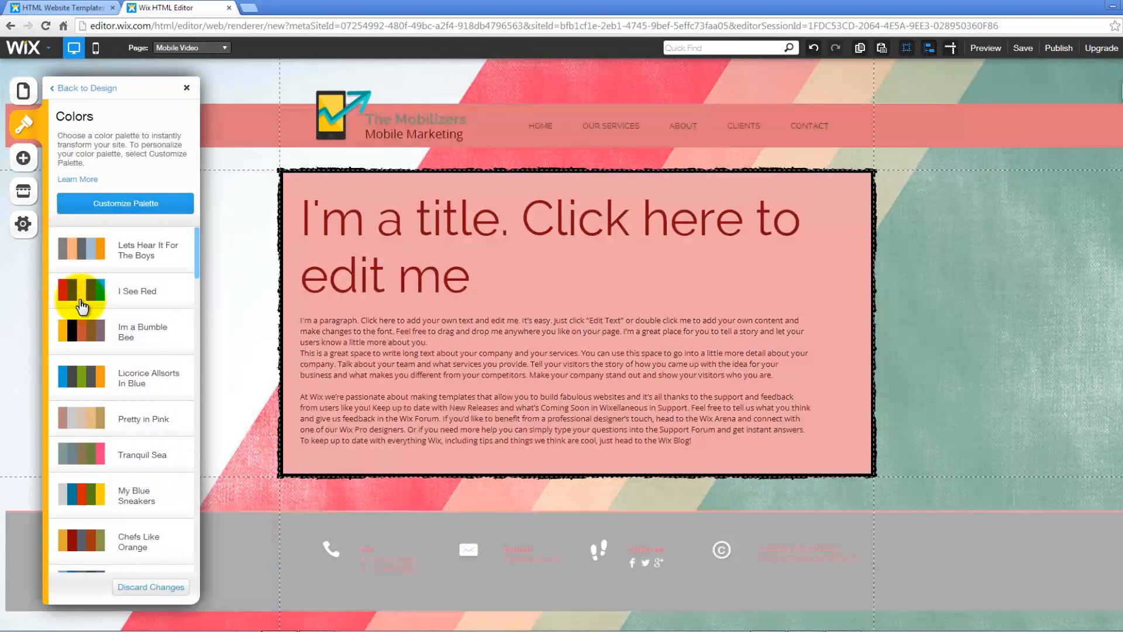
# - Try yellow and other colour palettes, leaving a light blue footer, and browse font schemes
pyautogui.click(81, 331)
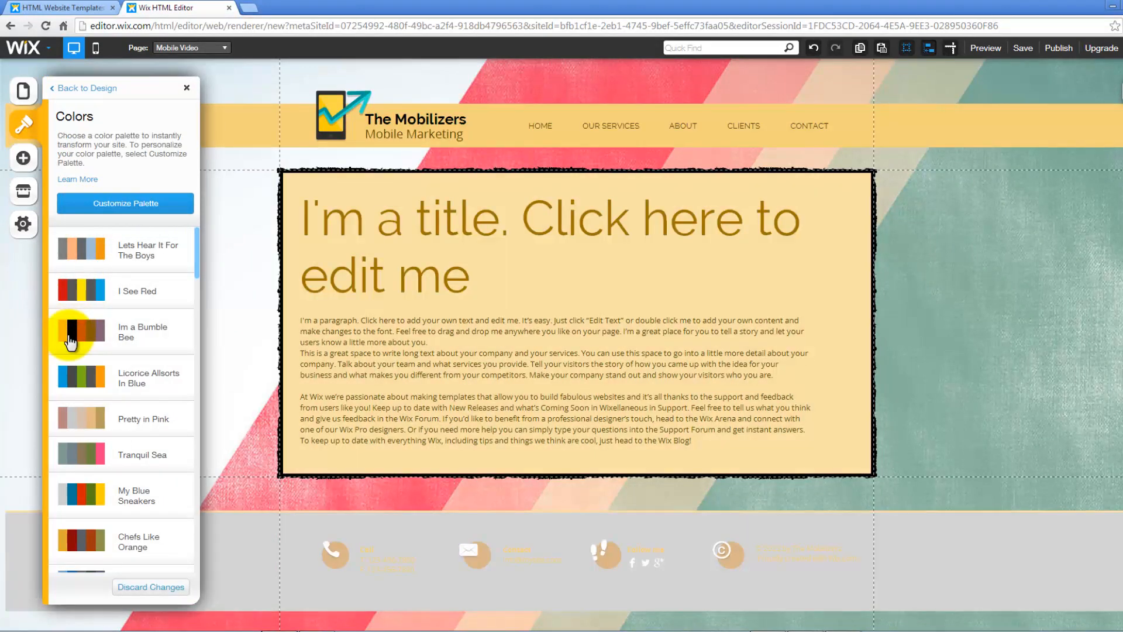
pyautogui.click(80, 332)
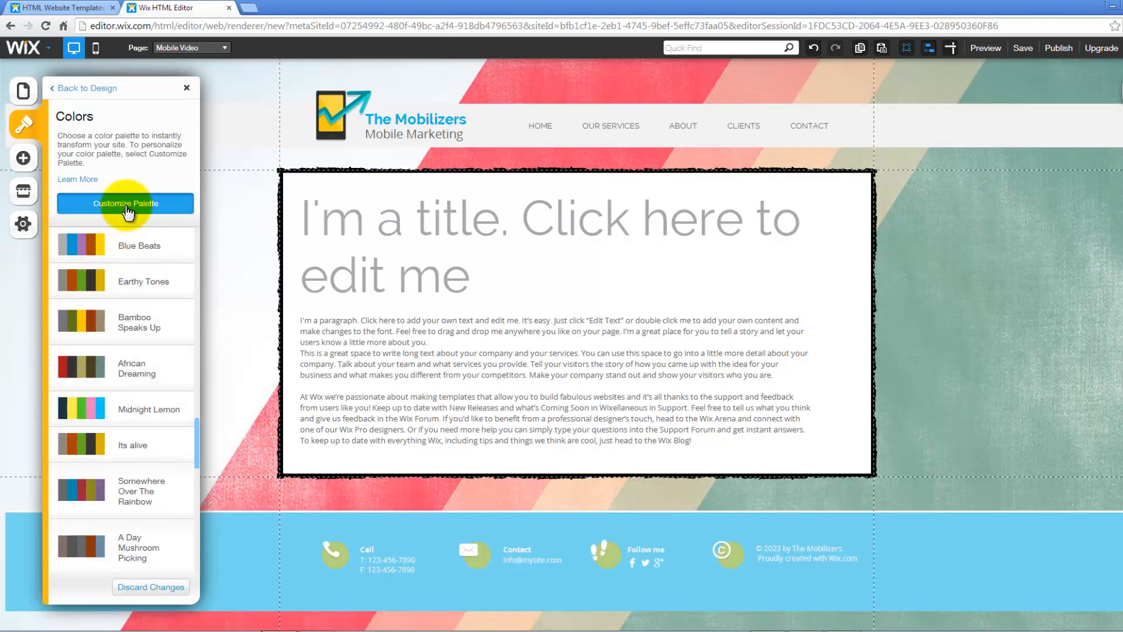
pyautogui.click(86, 87)
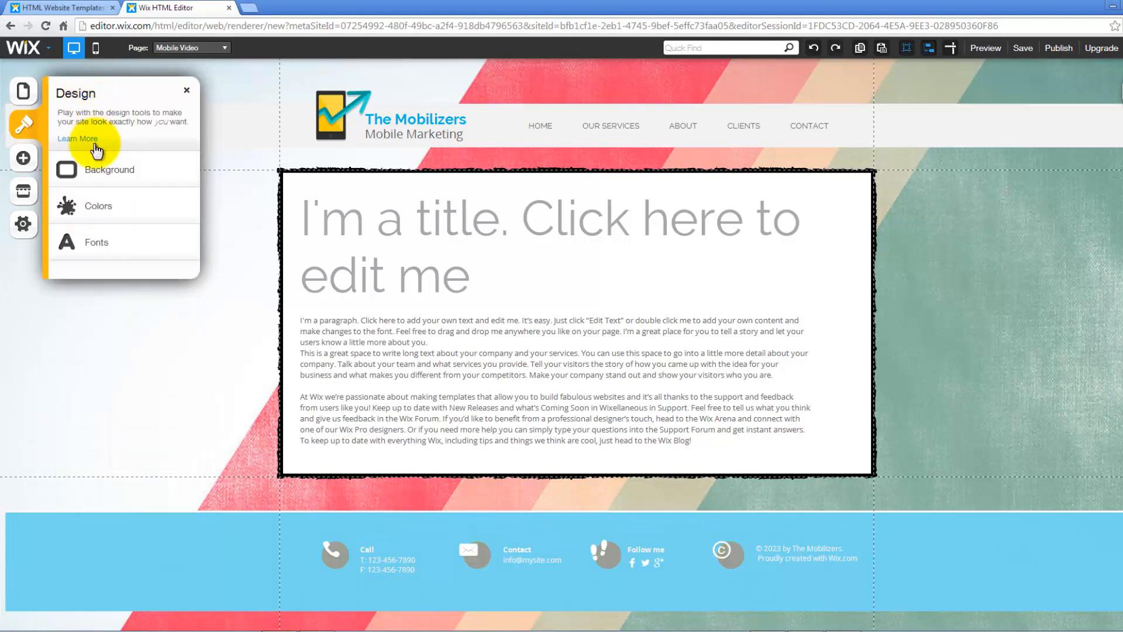
pyautogui.click(95, 242)
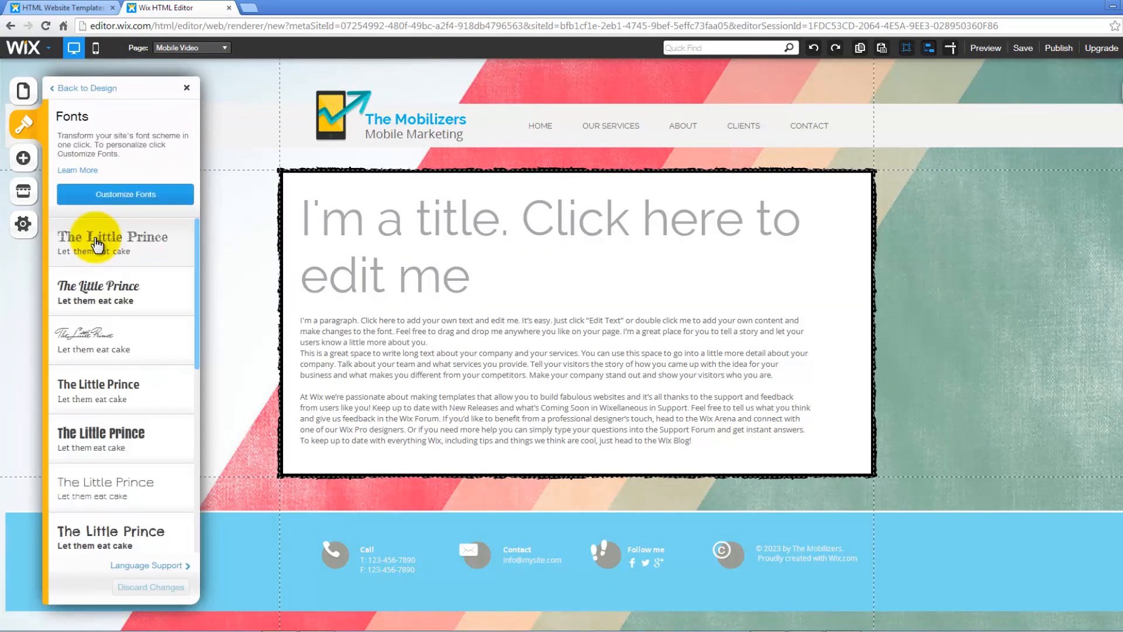
pyautogui.click(82, 89)
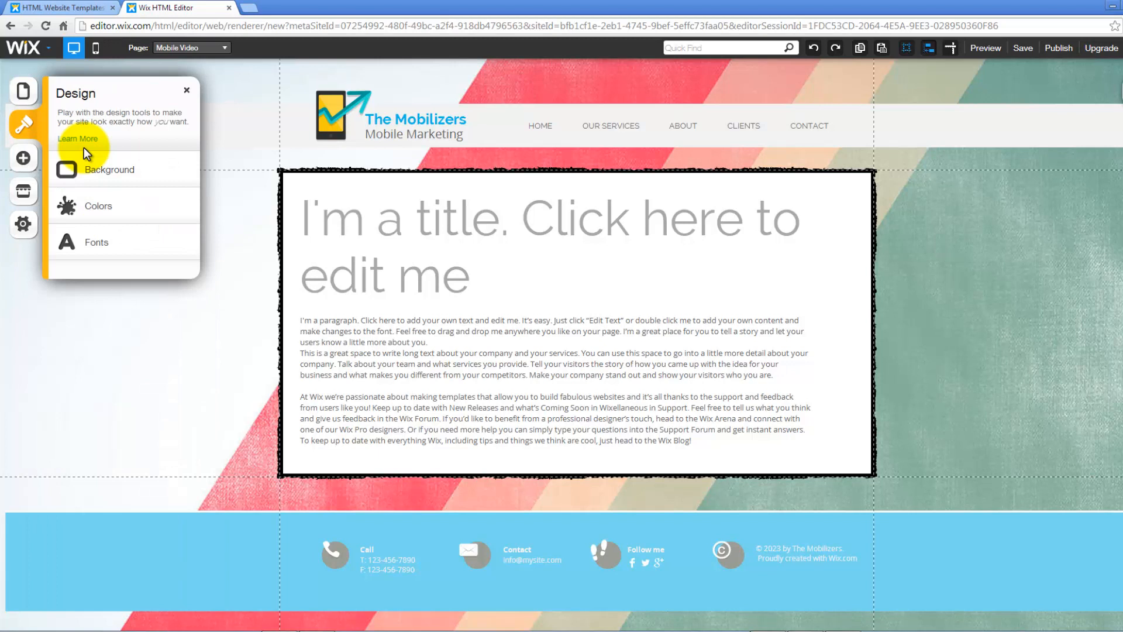
# - Add a Facebook Page Like box for wix beside the services text
pyautogui.click(24, 158)
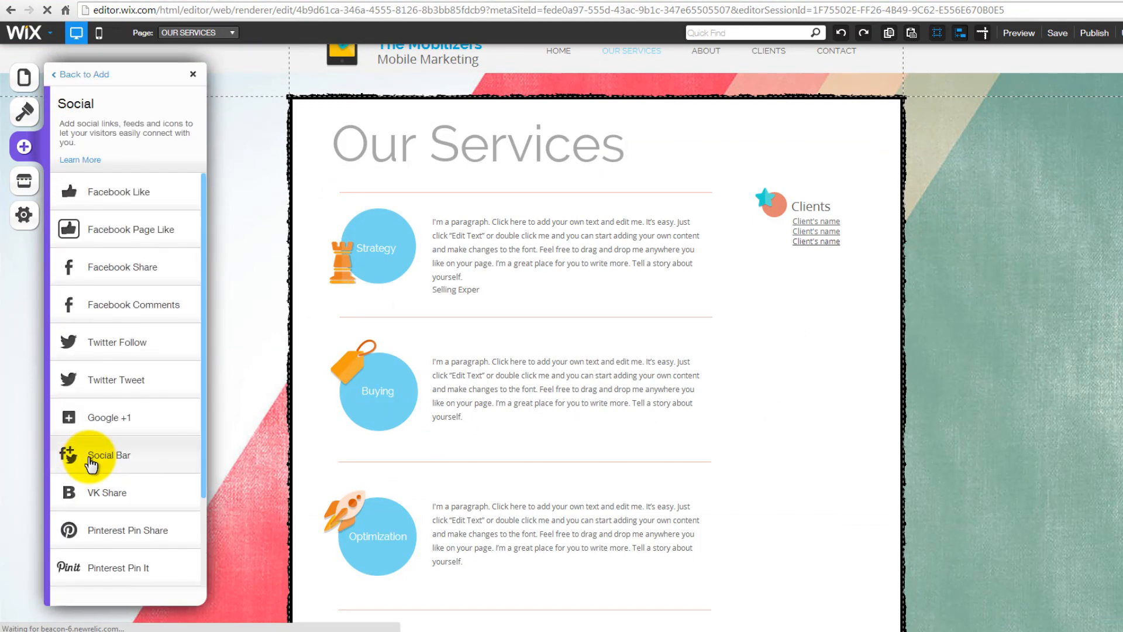
pyautogui.moveTo(141, 280)
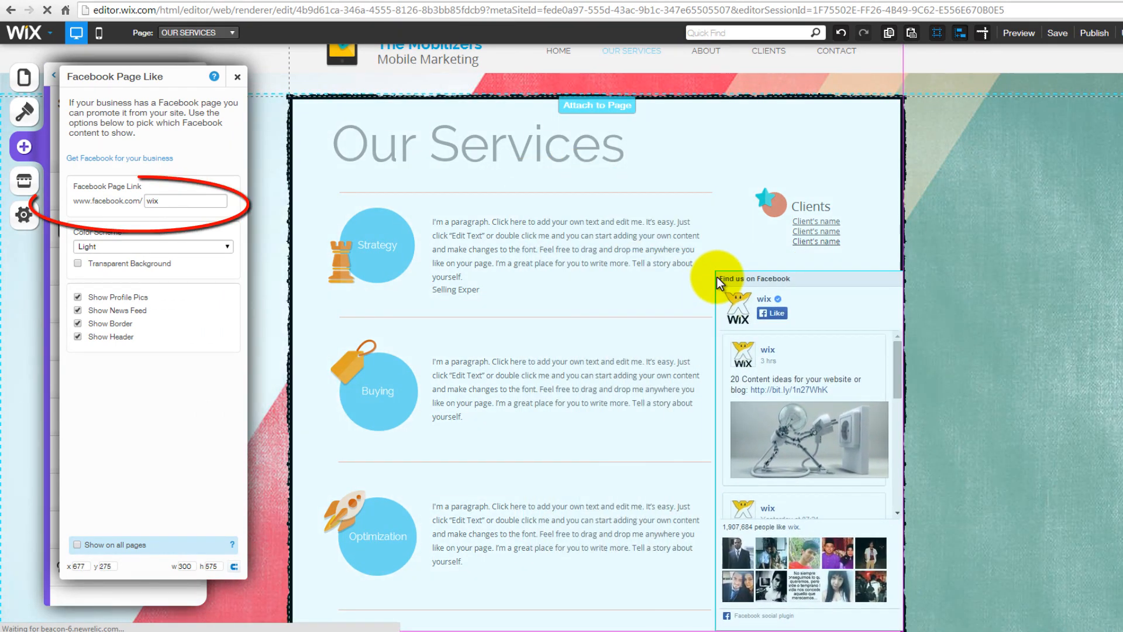
pyautogui.moveTo(719, 279); pyautogui.dragTo(712, 268)
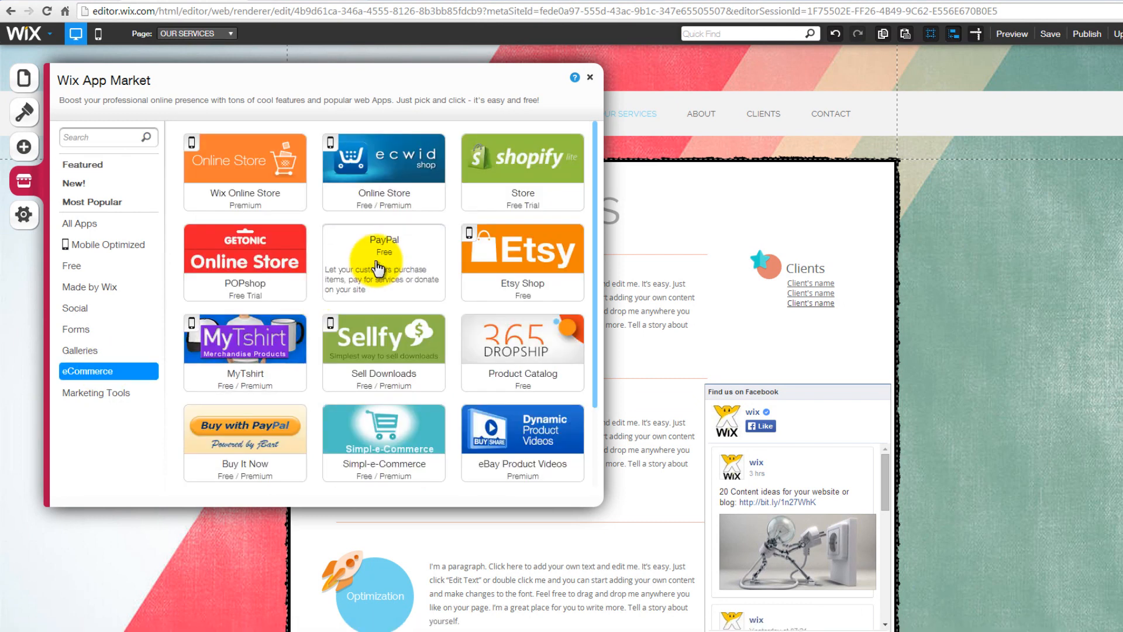
# - Add the PayPal Buy Now button and move it to the page's top right
pyautogui.click(383, 262)
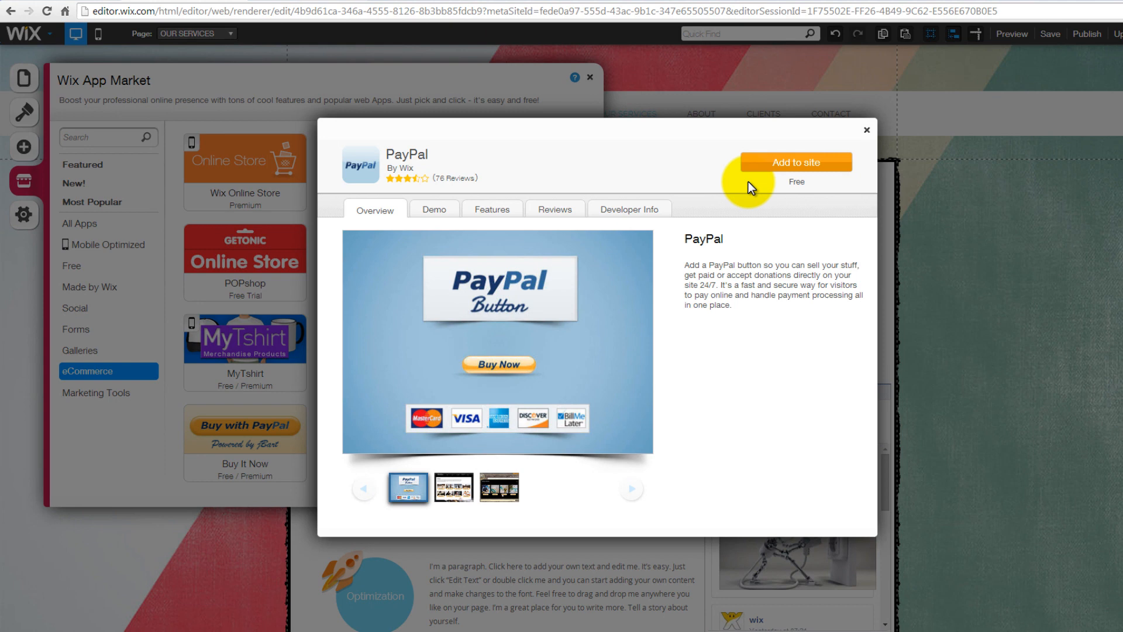
pyautogui.click(794, 162)
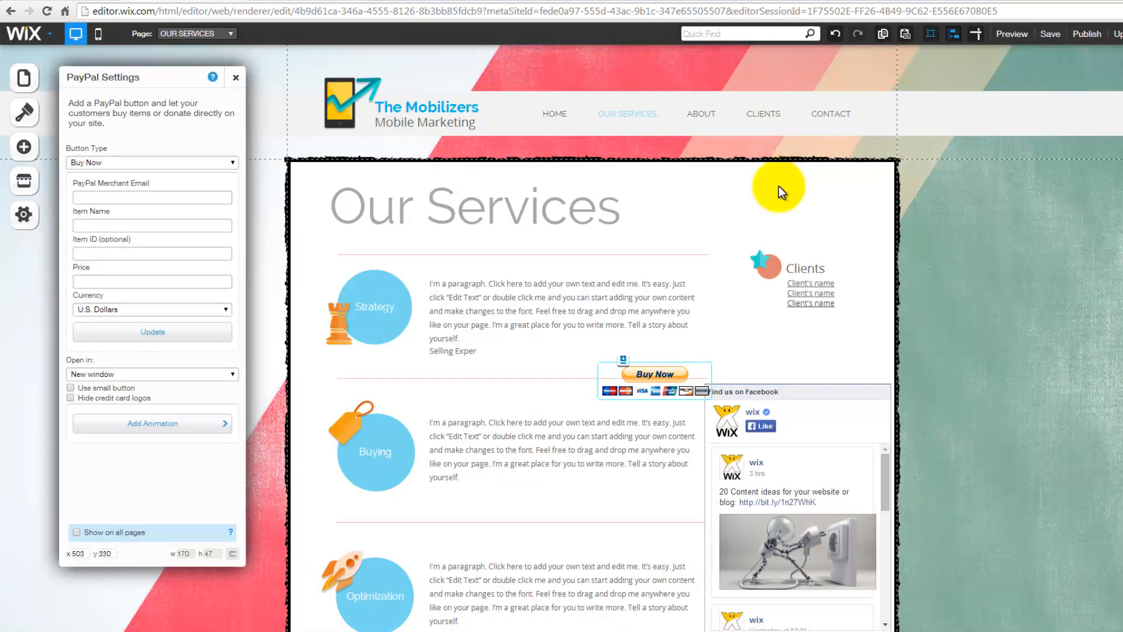
pyautogui.moveTo(654, 373); pyautogui.dragTo(813, 199)
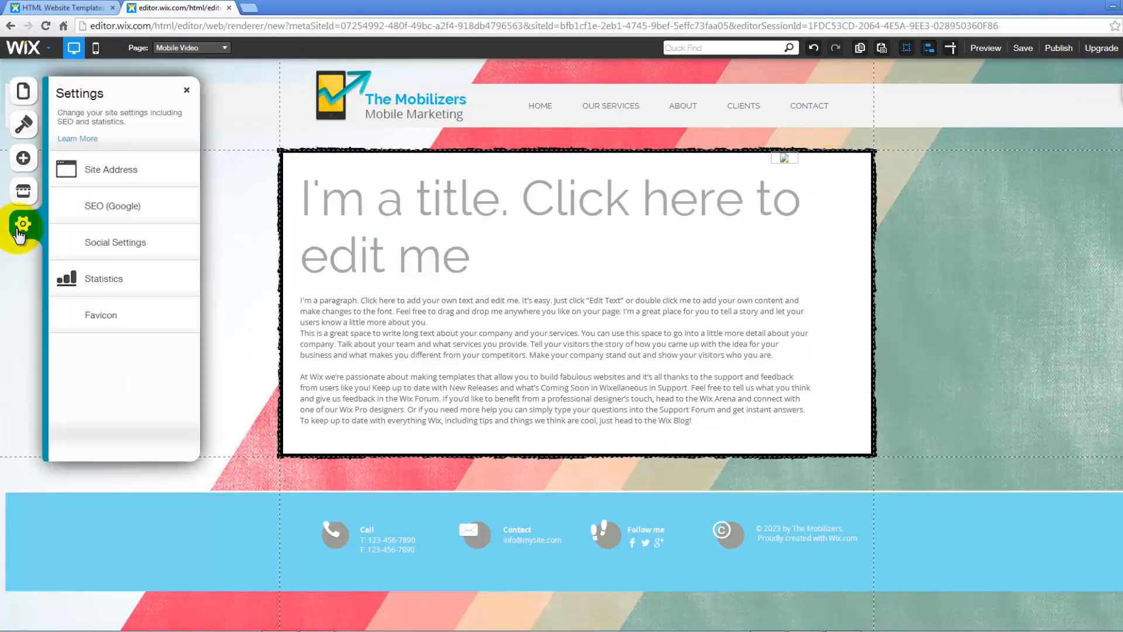
pyautogui.moveTo(182, 177)
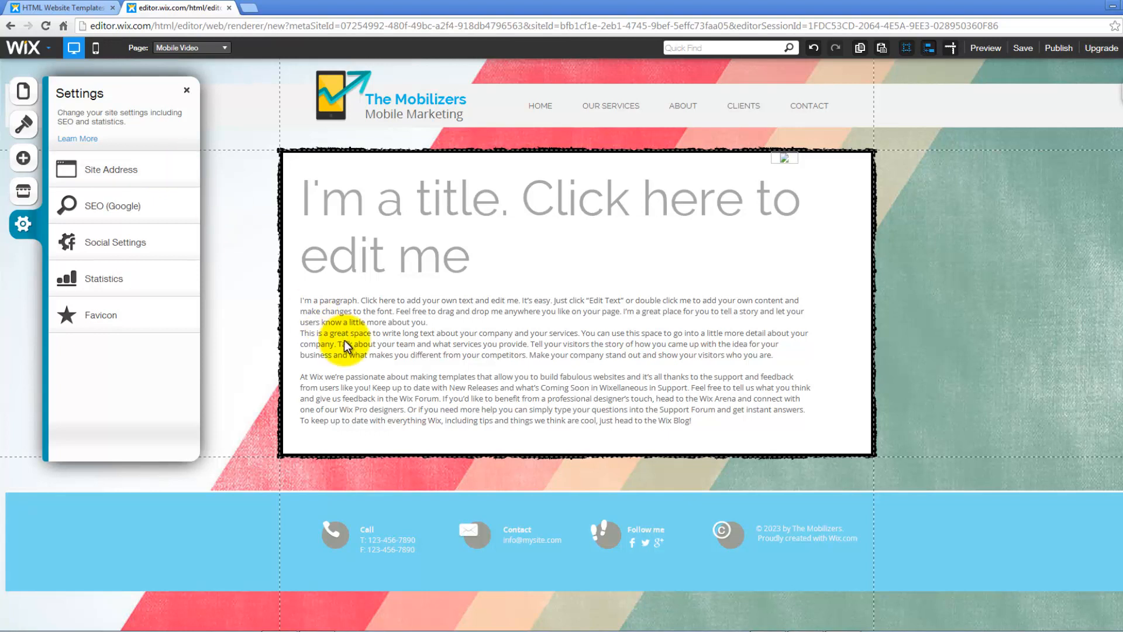
pyautogui.moveTo(283, 340)
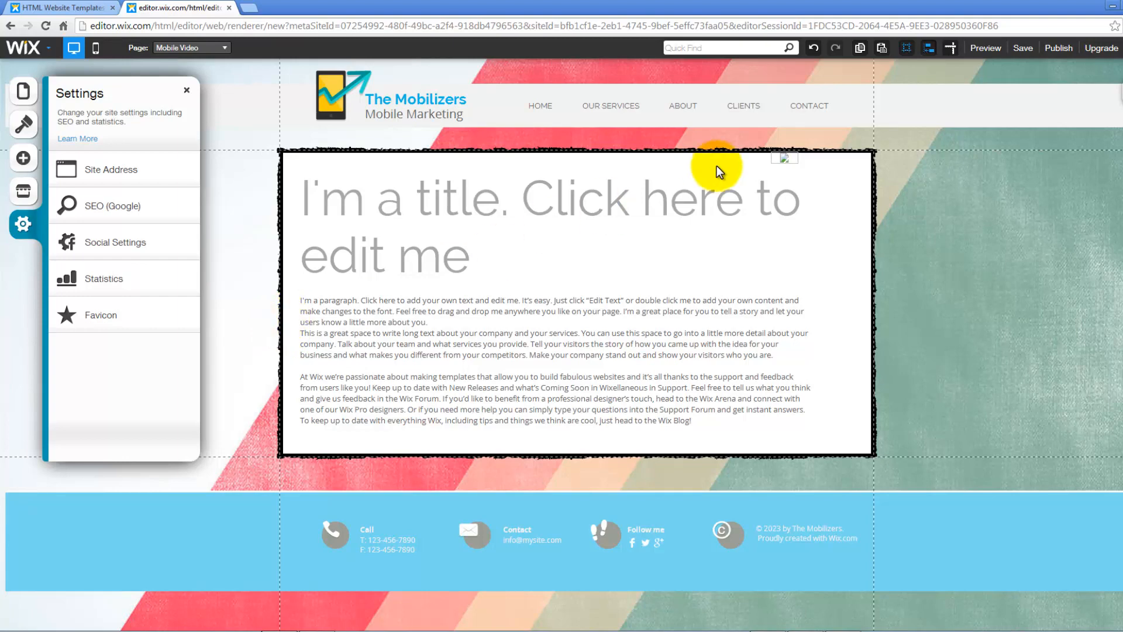
pyautogui.moveTo(1023, 48)
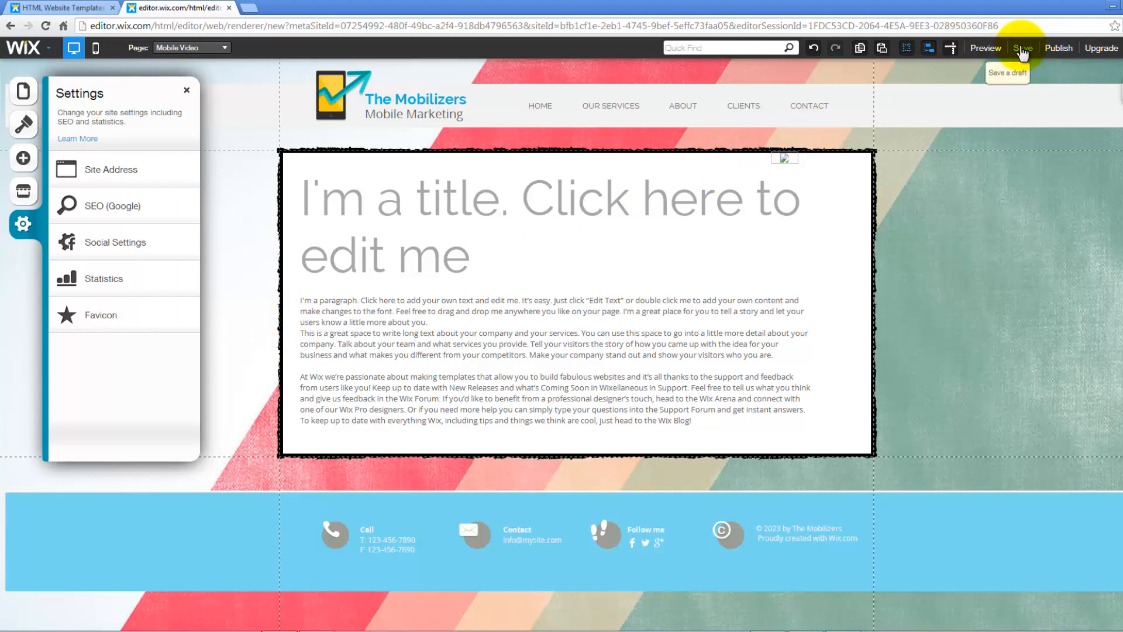
# - Save the site, entering 'yoursitename' as its name in the save dialog
pyautogui.click(1023, 48)
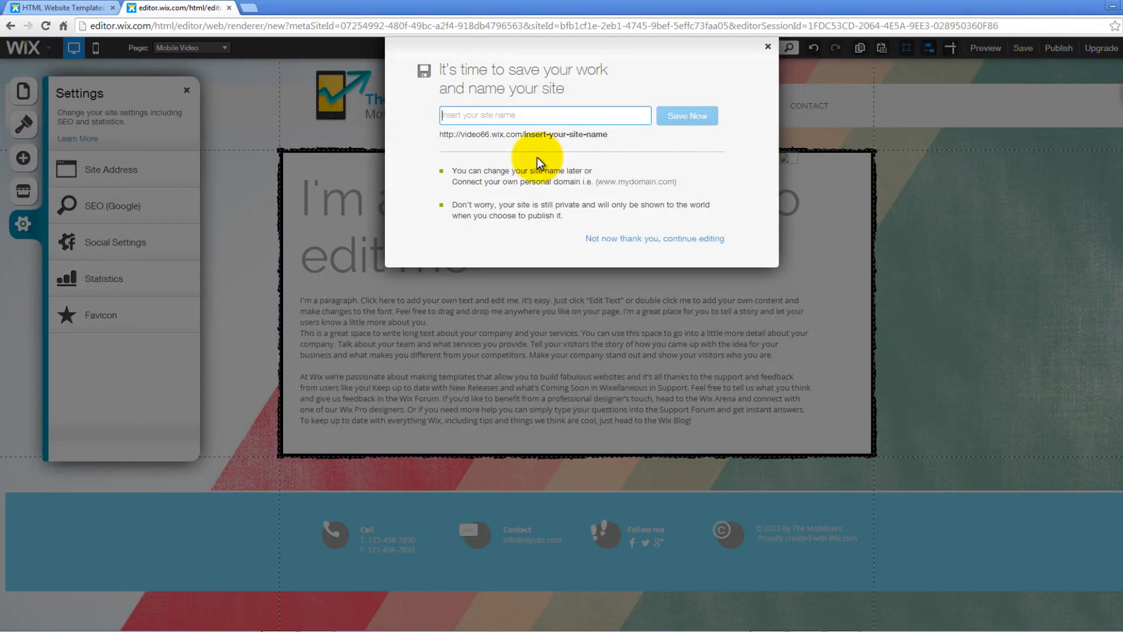
pyautogui.write('yoursitename')
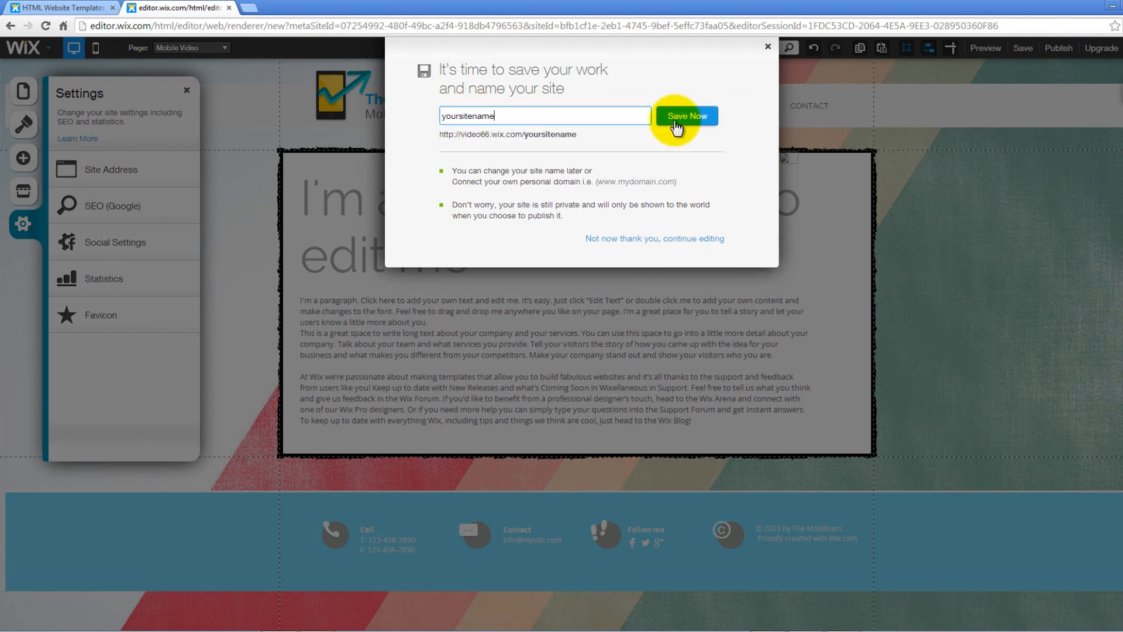
pyautogui.click(686, 116)
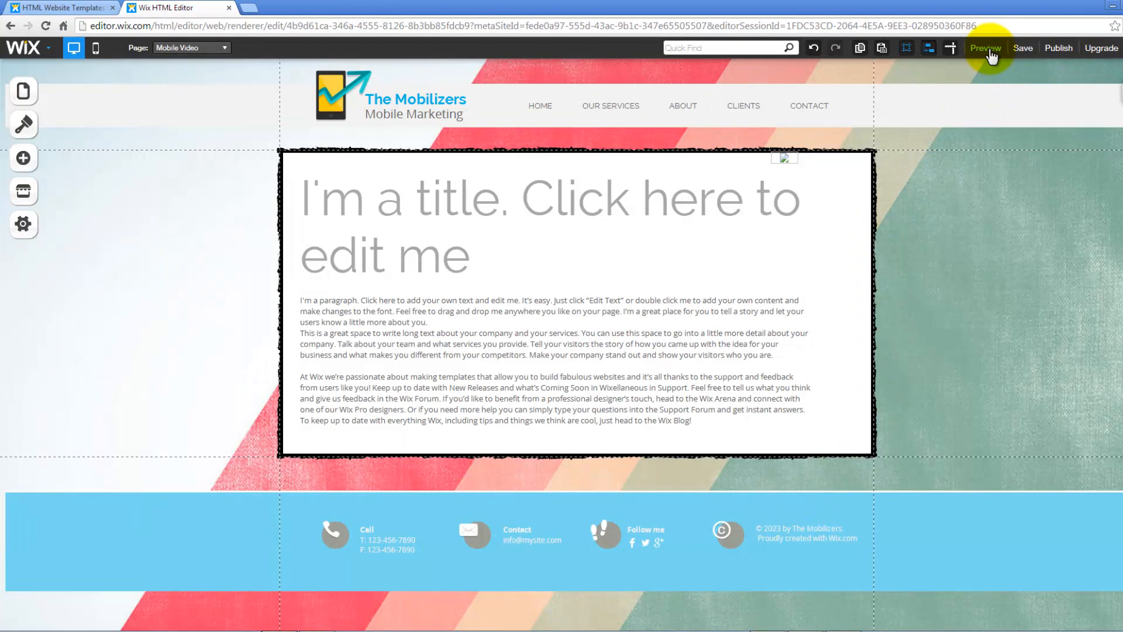
# - Preview OUR SERVICES, then switch to the mobile layout and scroll through it
pyautogui.click(985, 48)
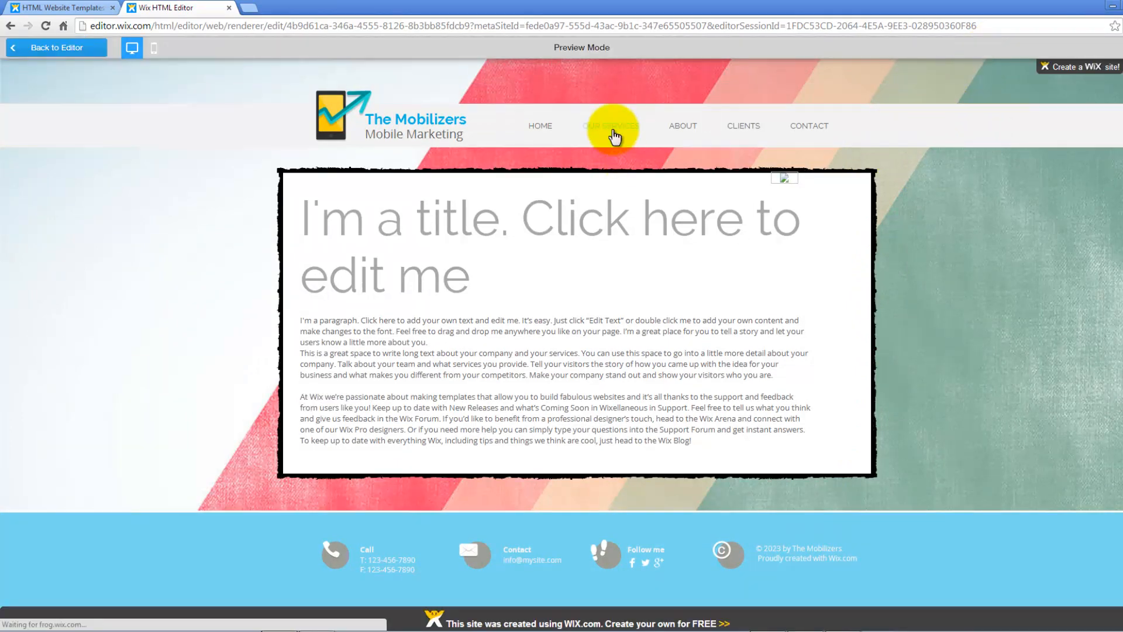
pyautogui.click(610, 125)
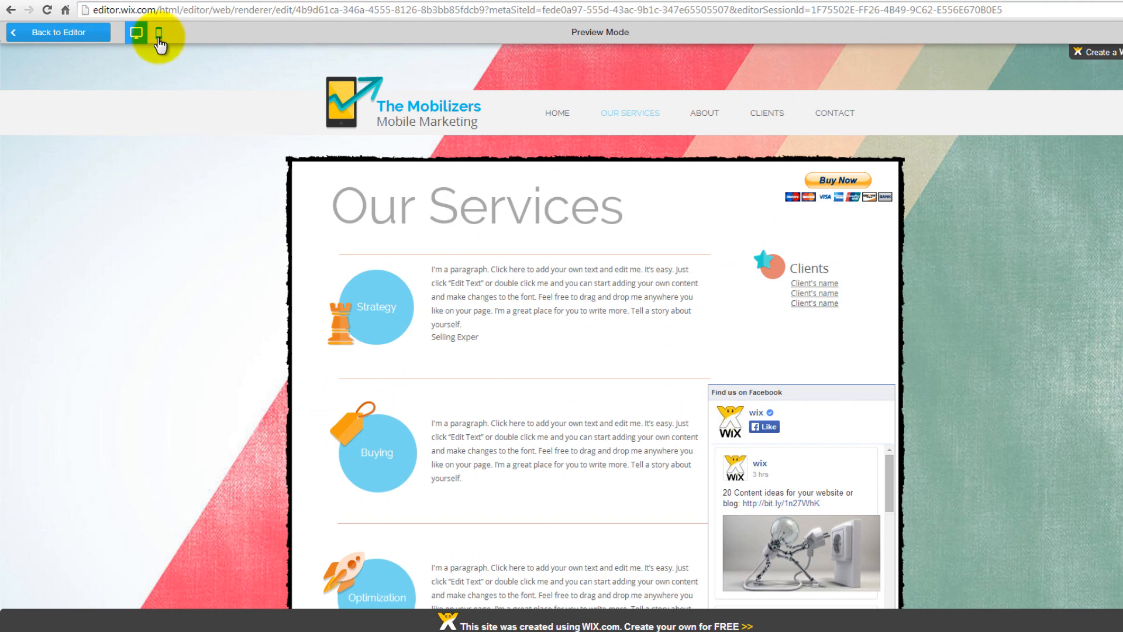
pyautogui.click(158, 32)
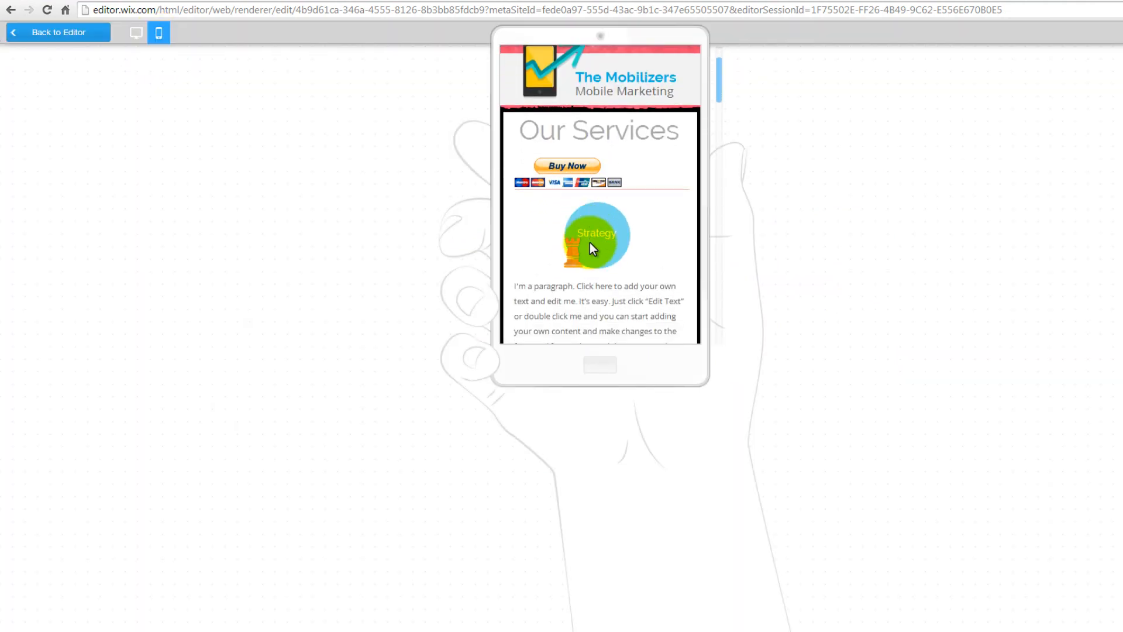
pyautogui.scroll(-3)
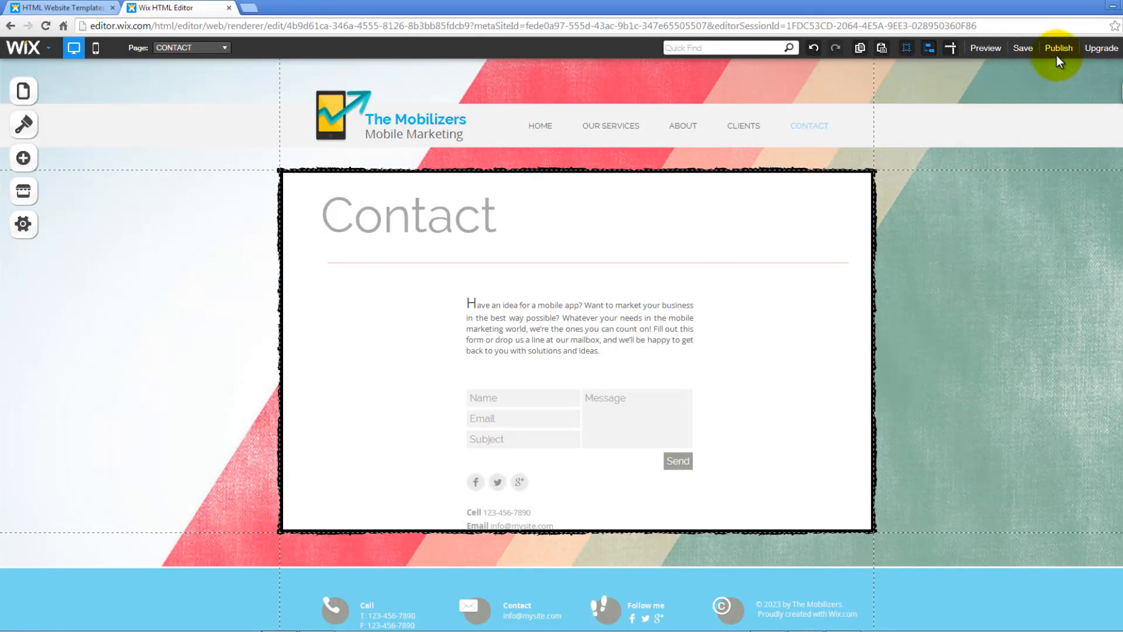
# - Publish the site and confirm in the publish dialog
pyautogui.click(1058, 48)
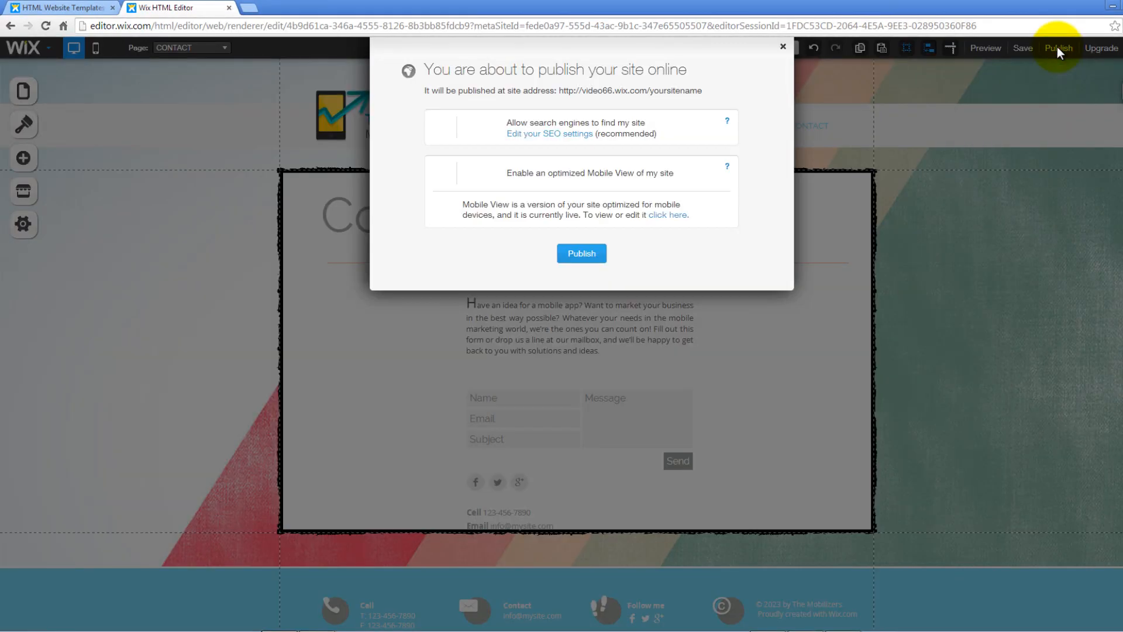
pyautogui.moveTo(465, 299)
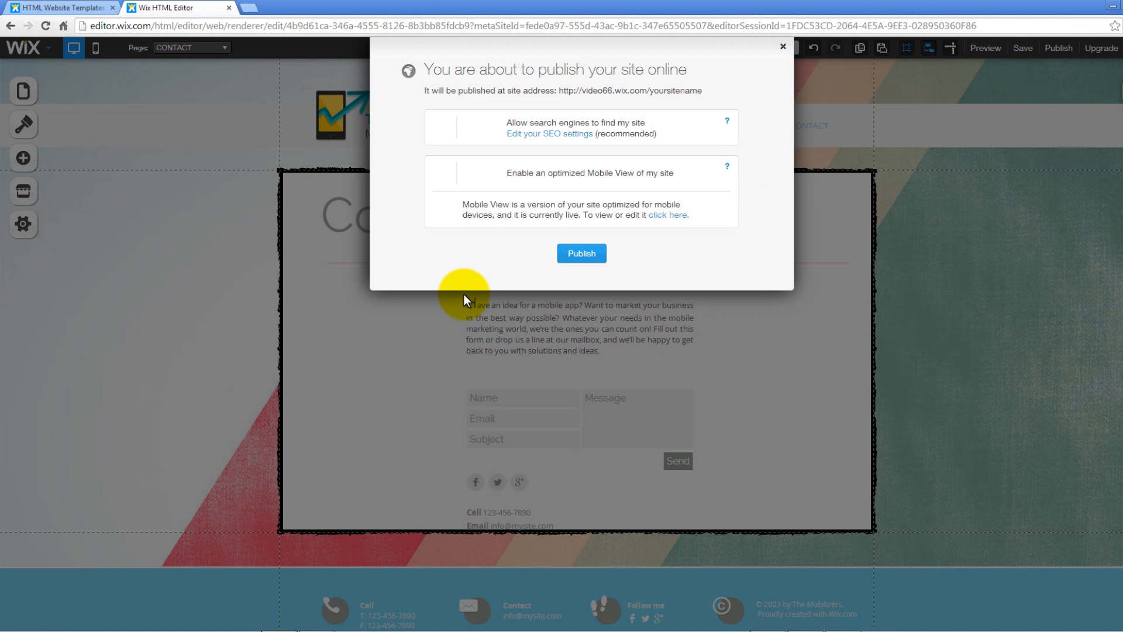
pyautogui.moveTo(505, 266)
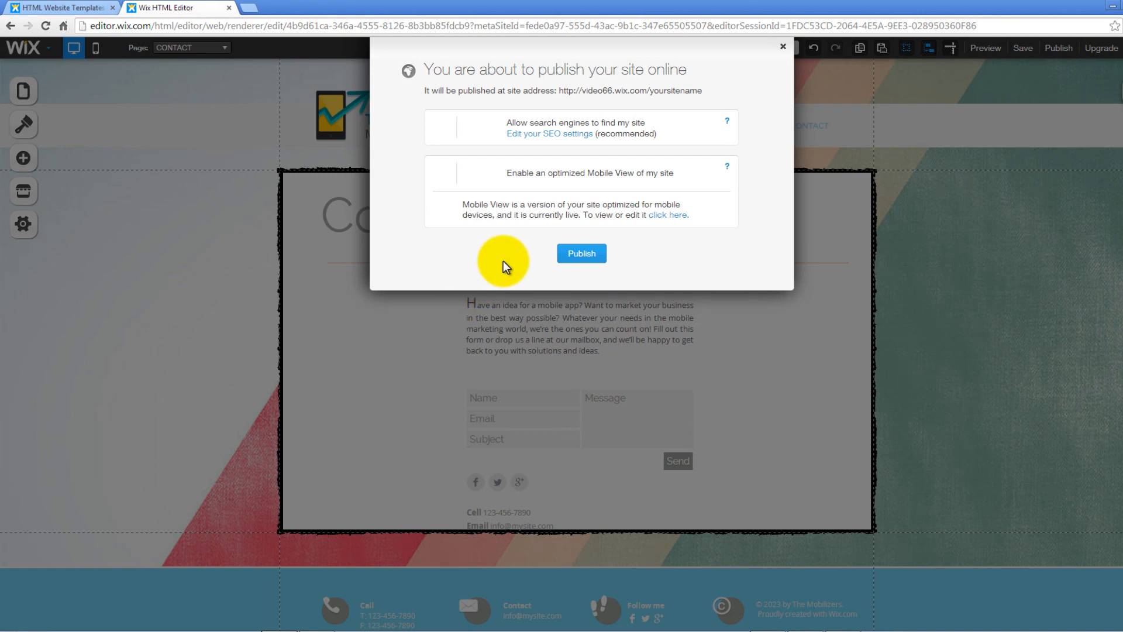
pyautogui.click(783, 47)
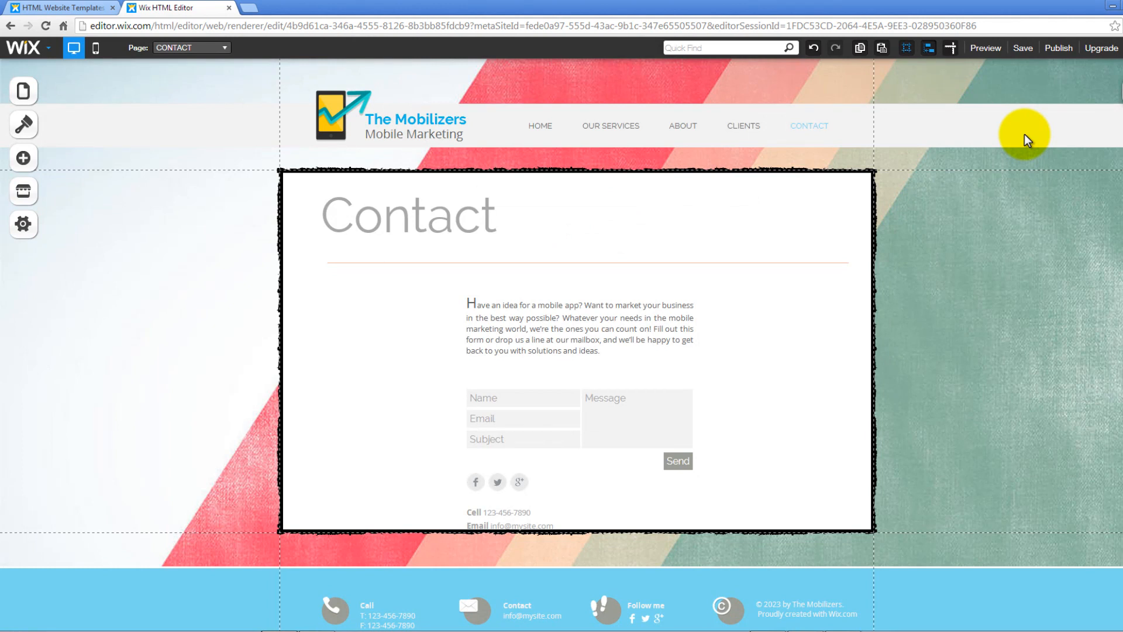
pyautogui.moveTo(1102, 47)
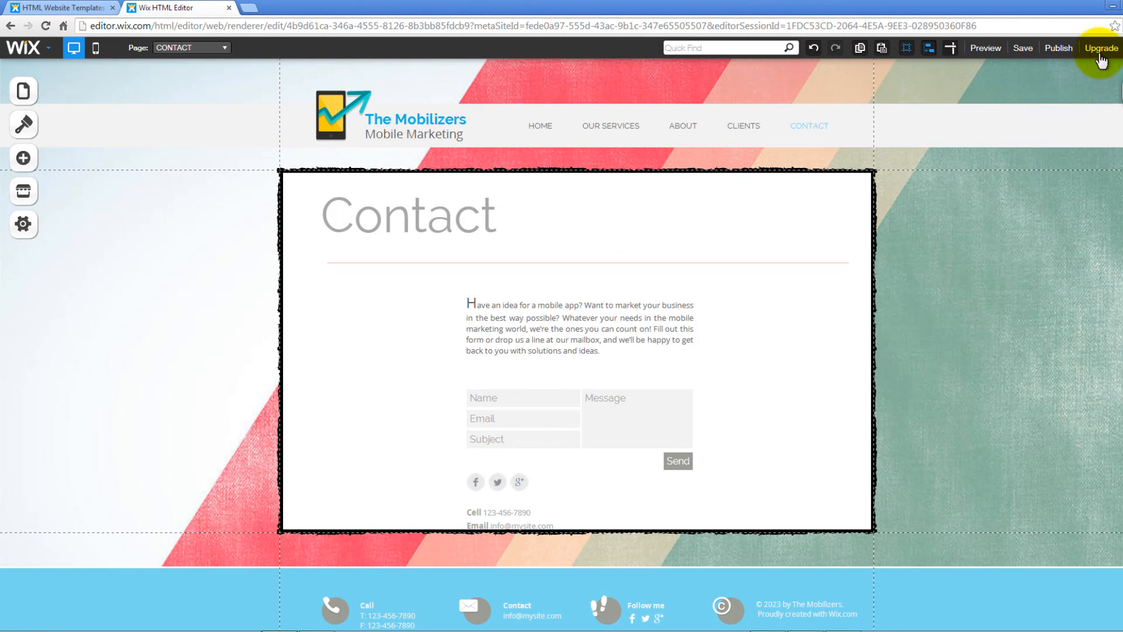
pyautogui.moveTo(1102, 48)
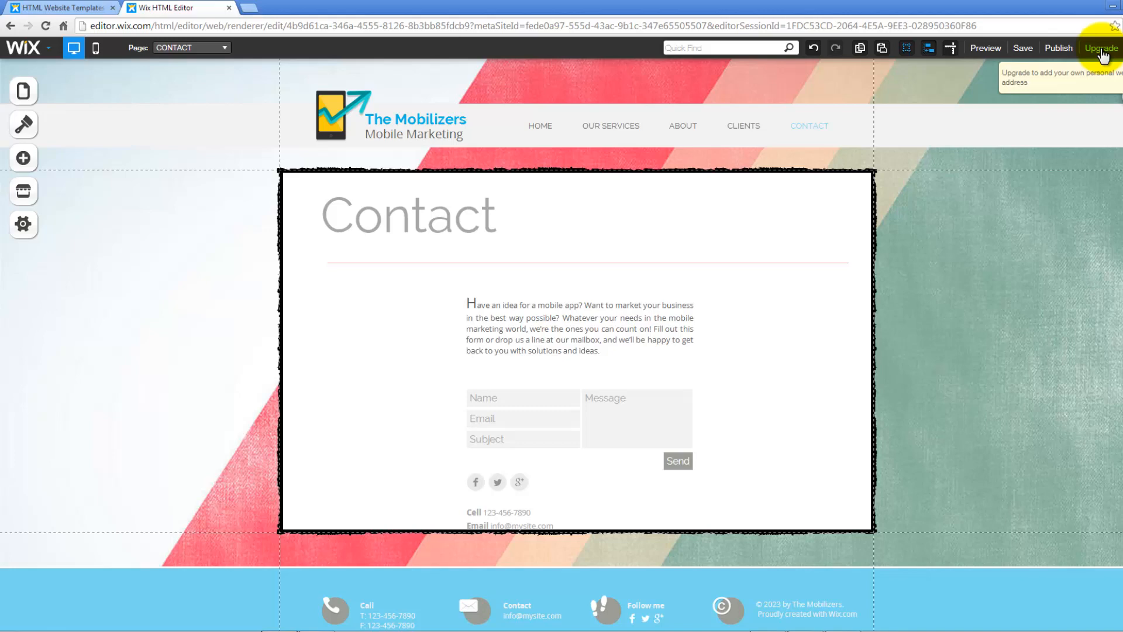
# - Check Upgrade for a personal domain, then add an Online Store element to Our Services
pyautogui.click(1101, 48)
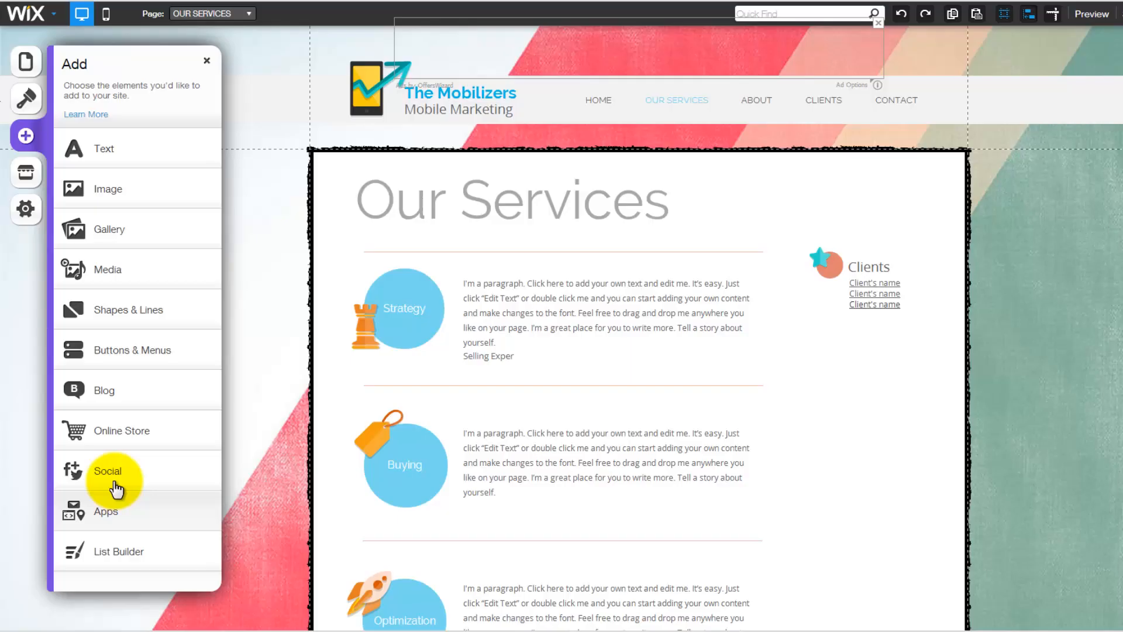
pyautogui.click(122, 430)
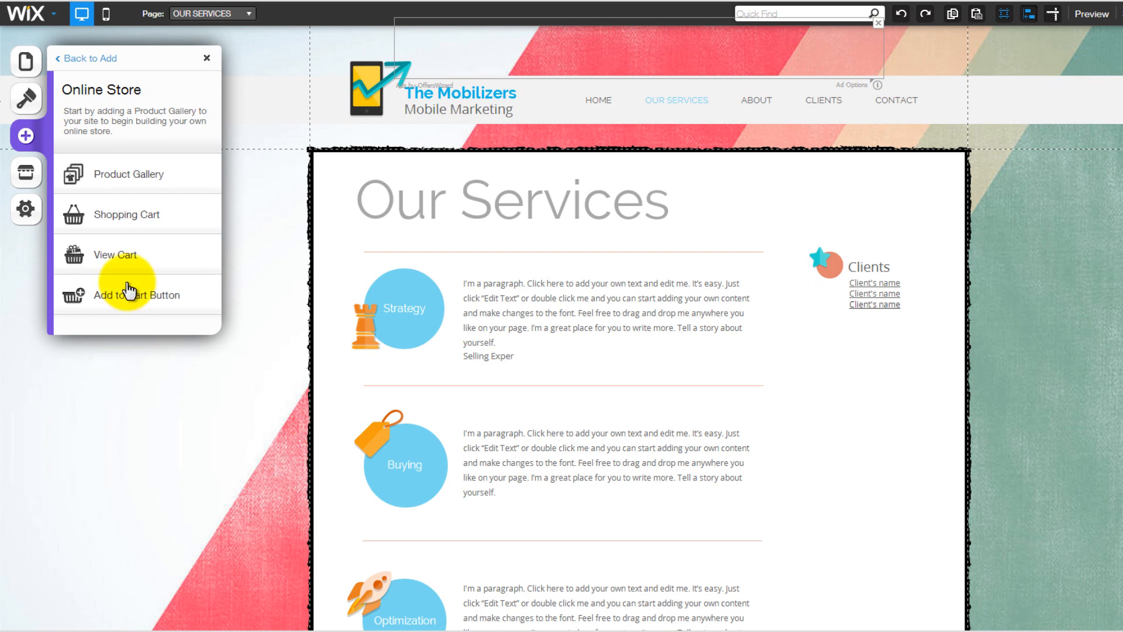
pyautogui.click(137, 294)
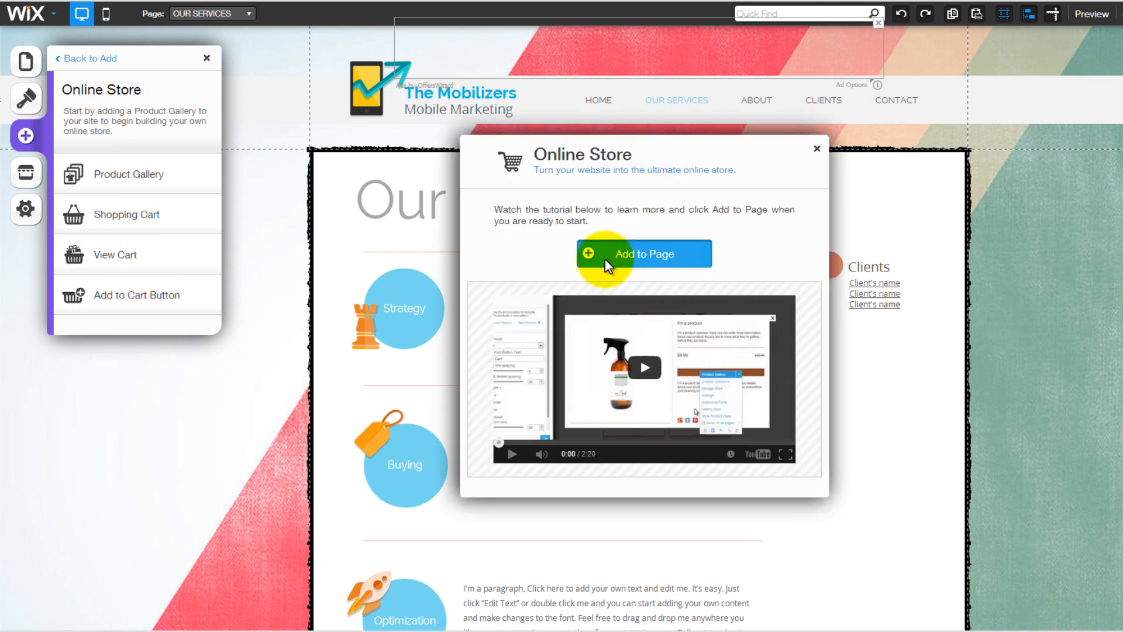
pyautogui.click(1091, 13)
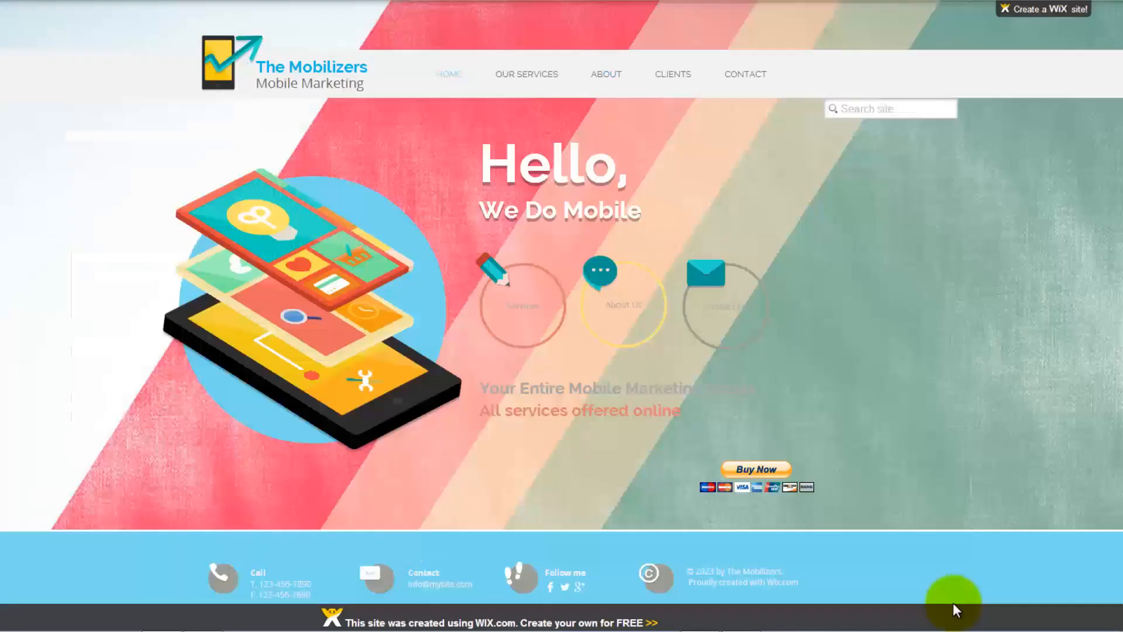